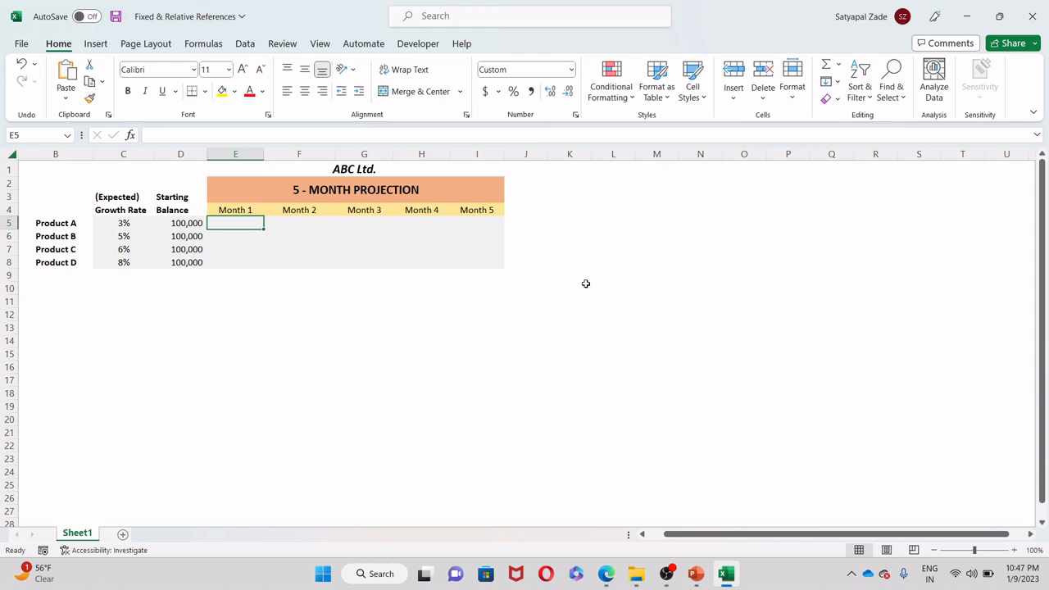
mouse_move(96, 262)
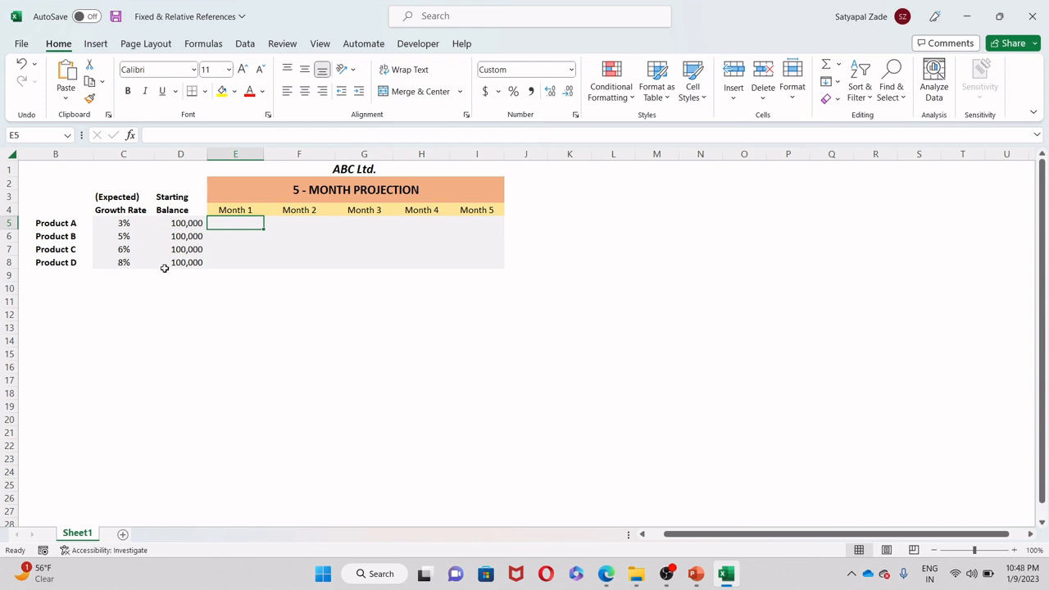
mouse_move(158, 269)
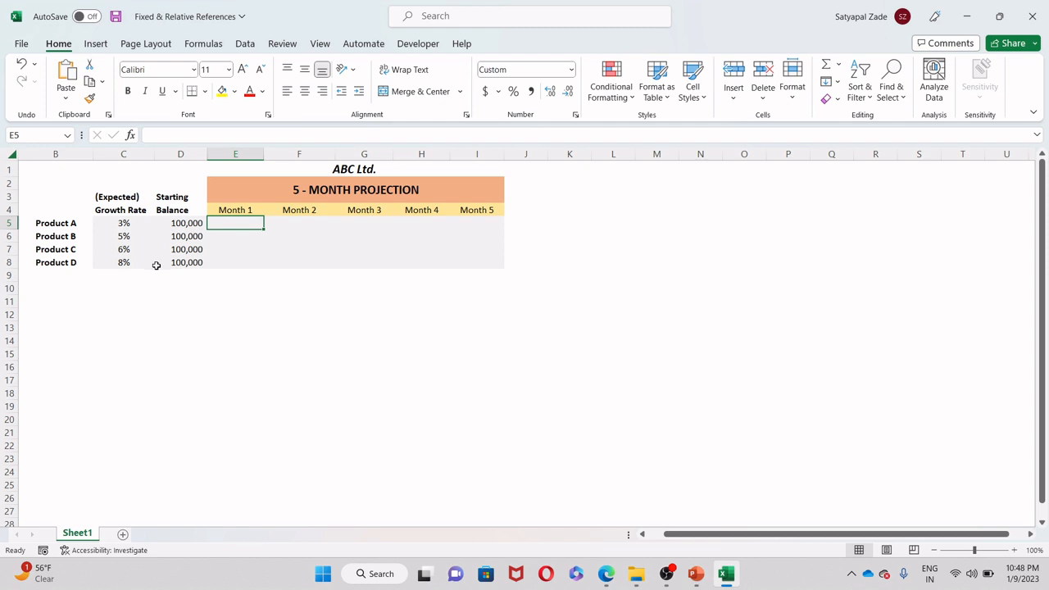
mouse_move(95, 246)
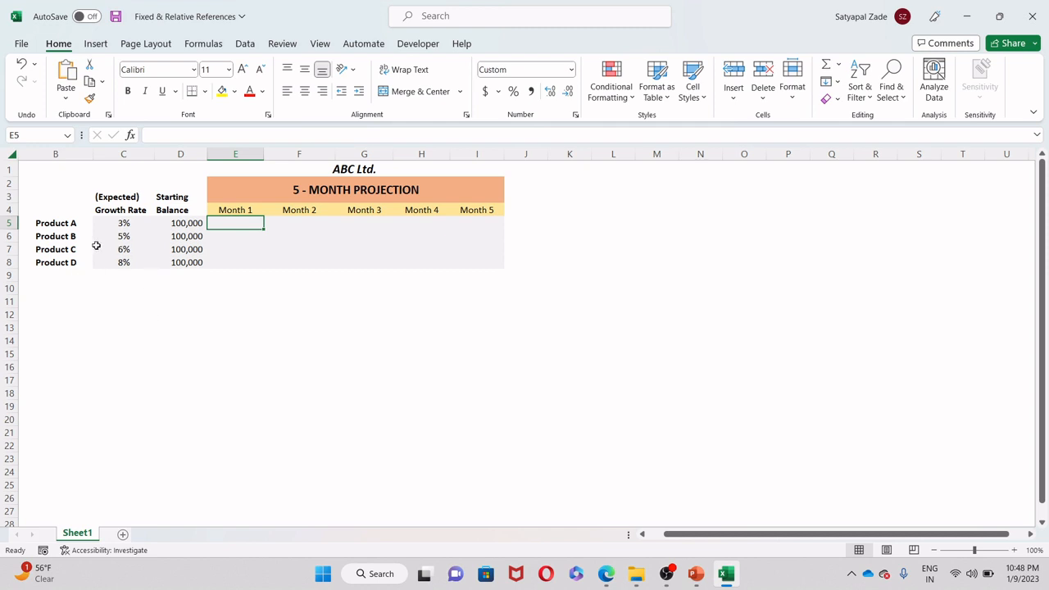
mouse_move(262, 193)
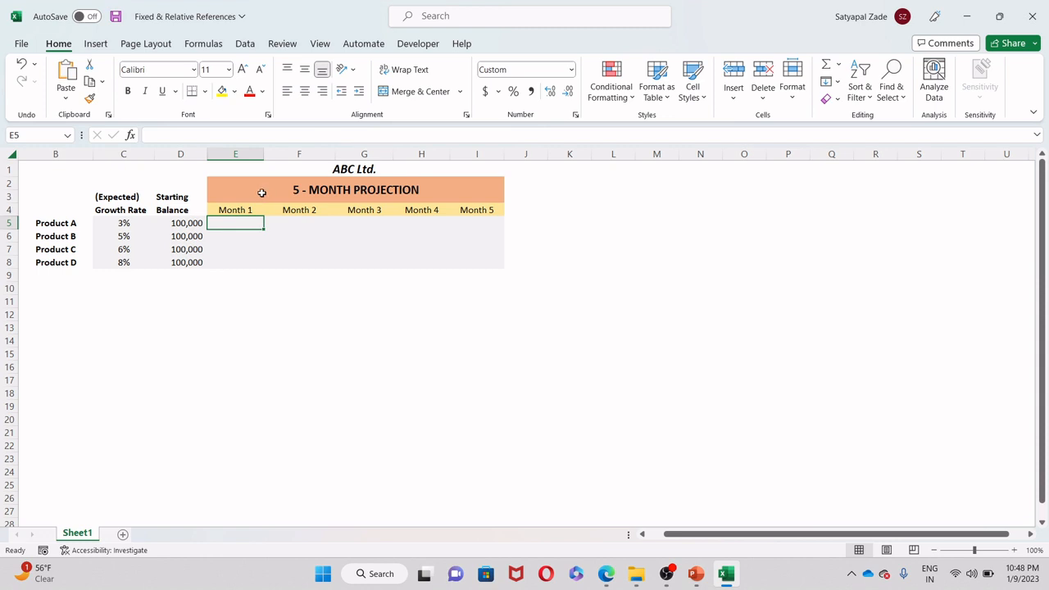
mouse_move(174, 226)
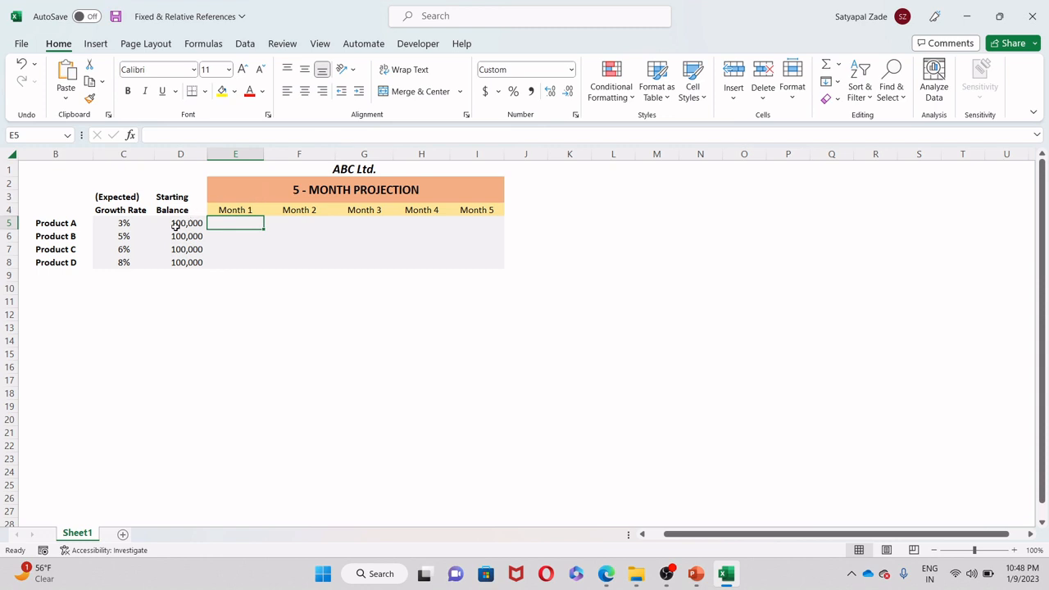
mouse_move(172, 223)
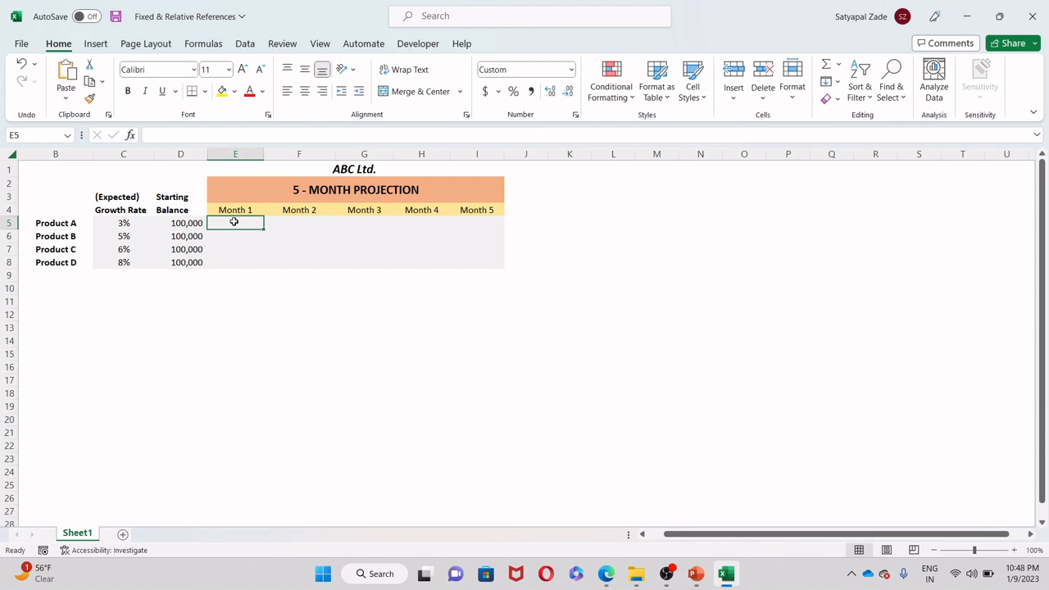
Step: Enter =D5*(1+C5) in E5, picking Product A's 3% rate, to get 103,000
text(=D5)
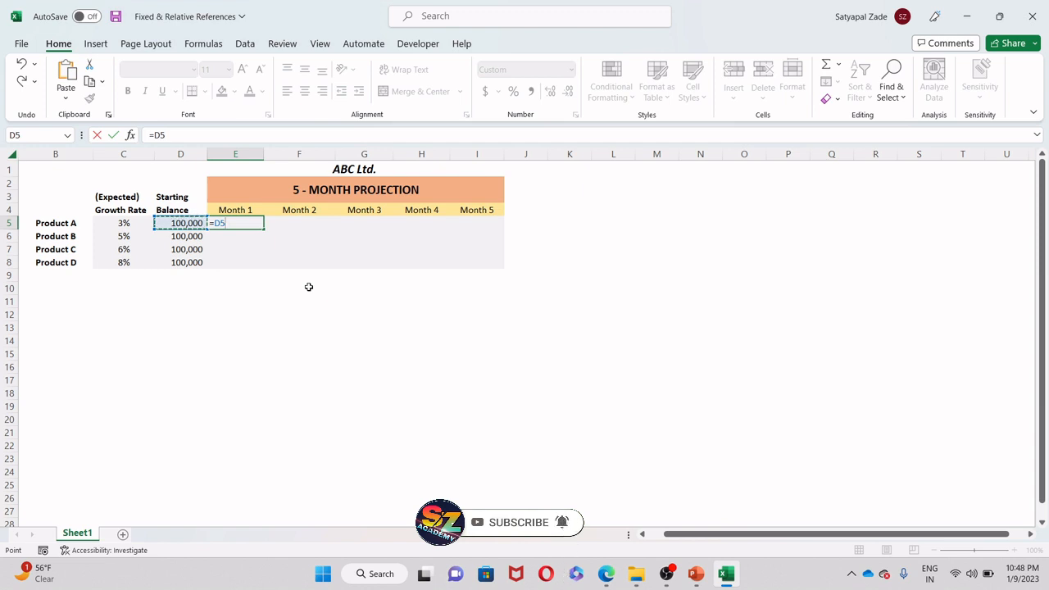
text(*)
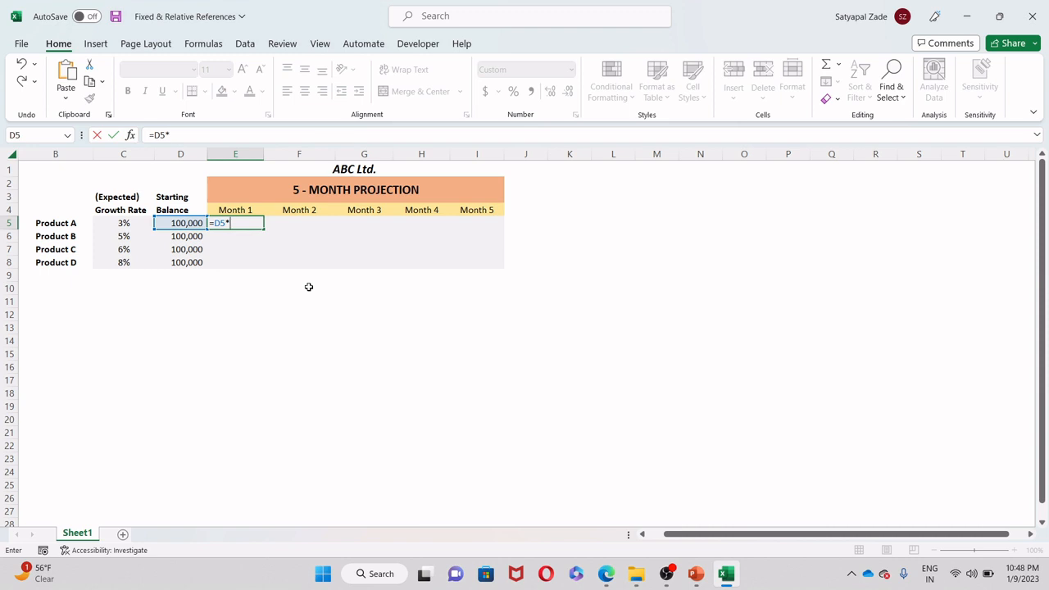
text(()
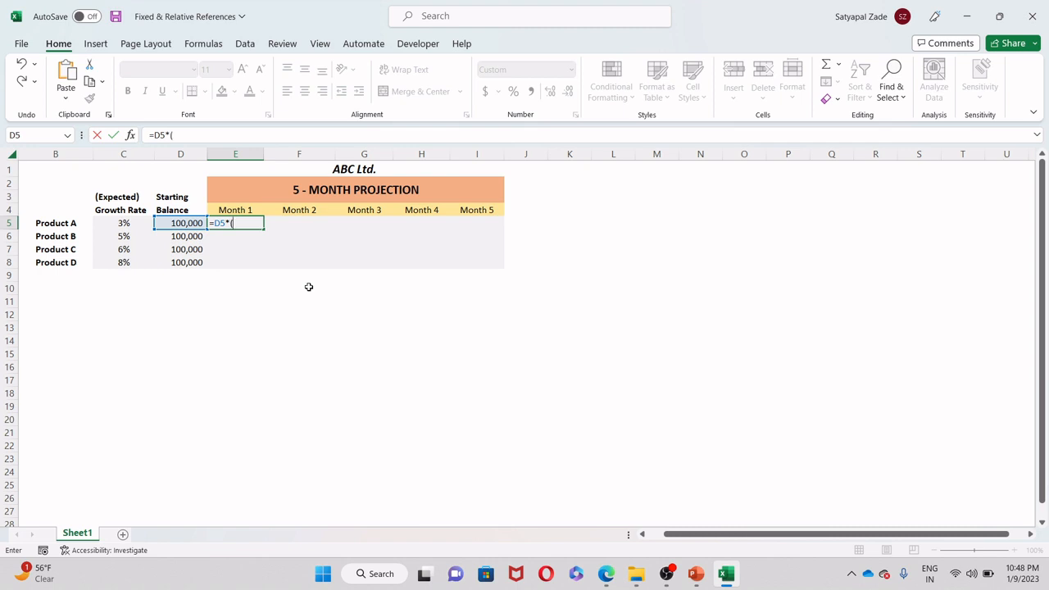
text(1)
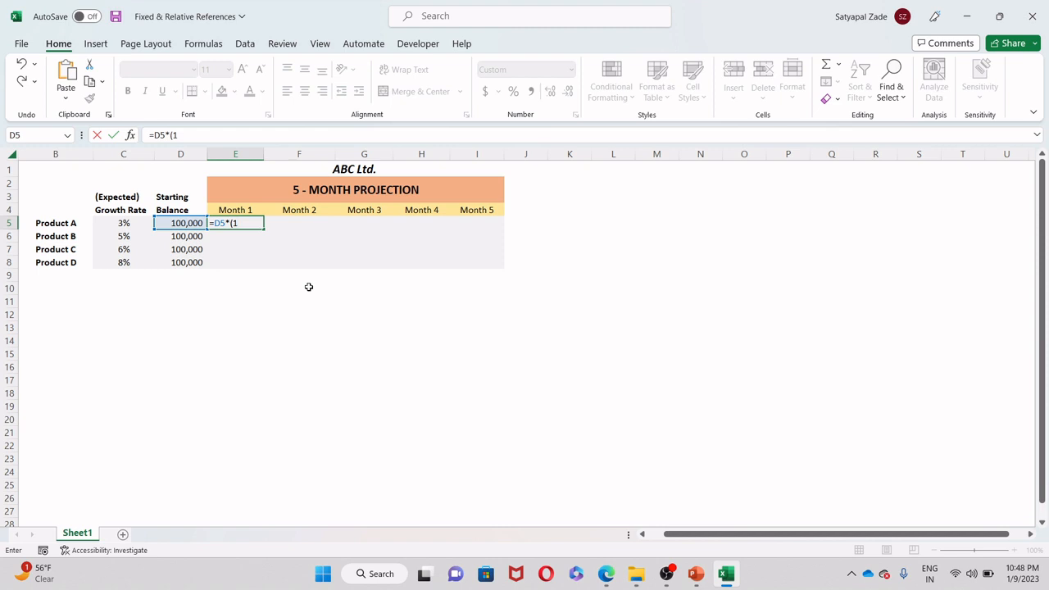
text(+)
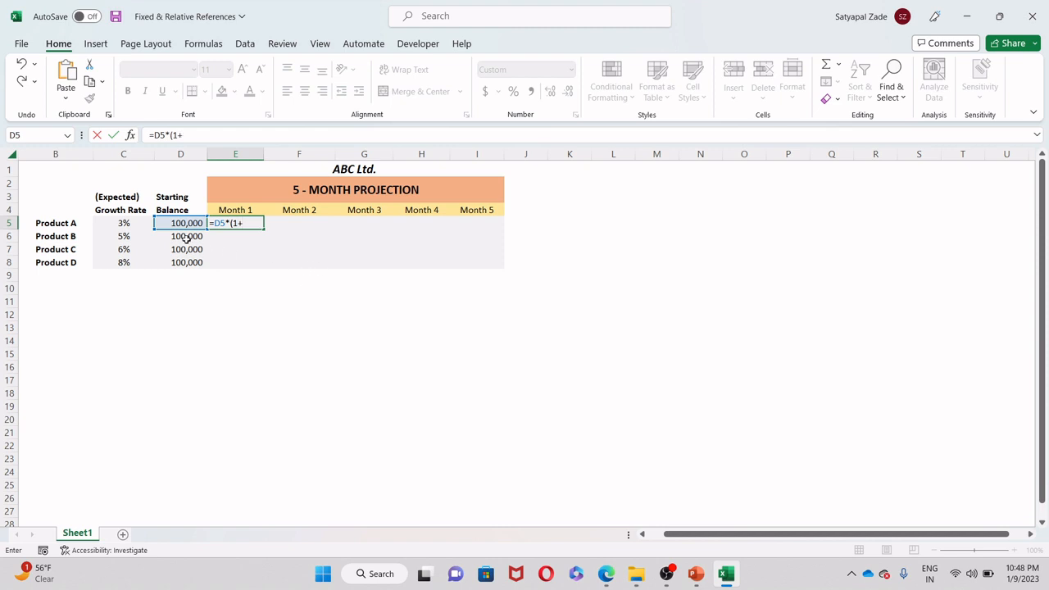
mouse_move(121, 223)
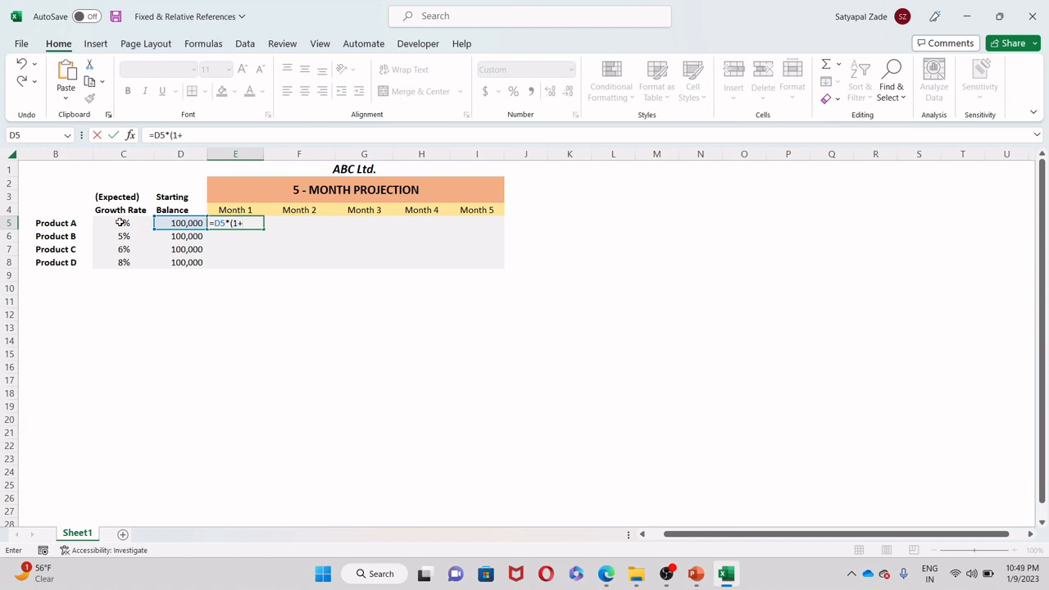
click(123, 223)
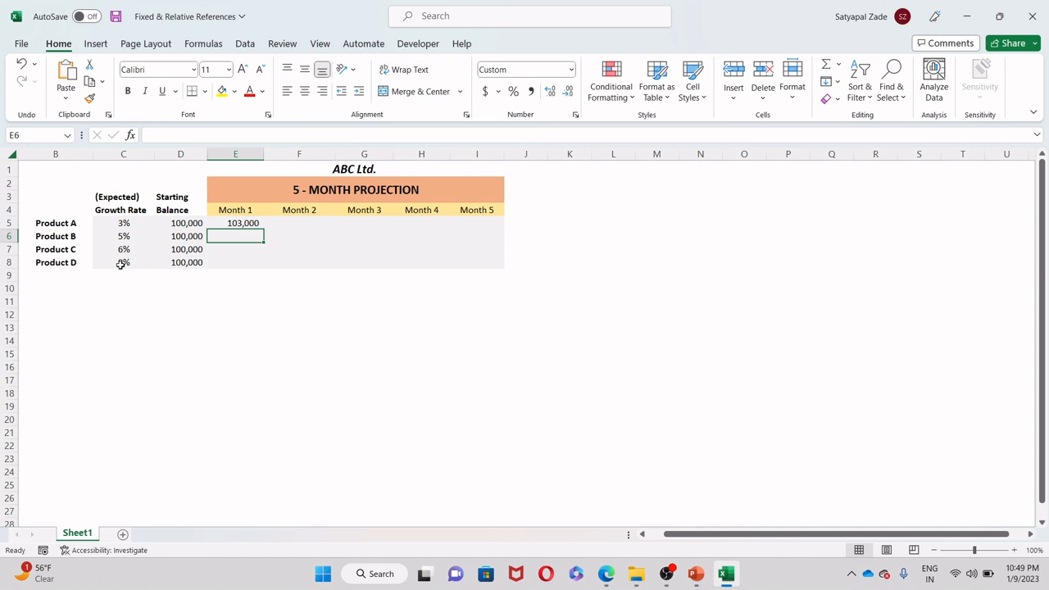
Step: Fill E5 right through I5 and inspect the huge shifted-reference results, widening Month 3's column
click(236, 223)
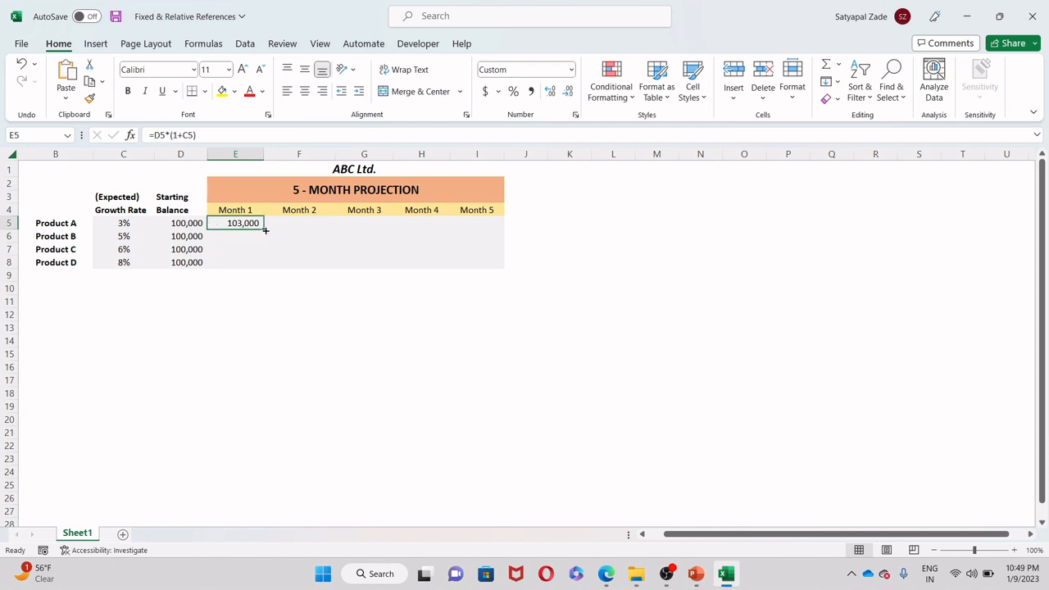
drag(266, 228, 500, 223)
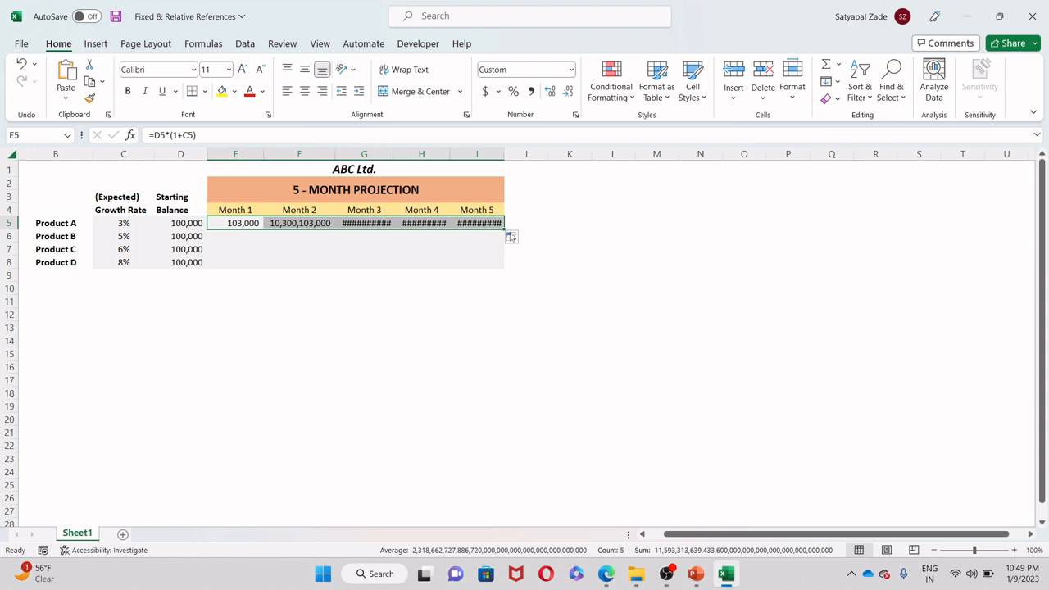
mouse_move(517, 236)
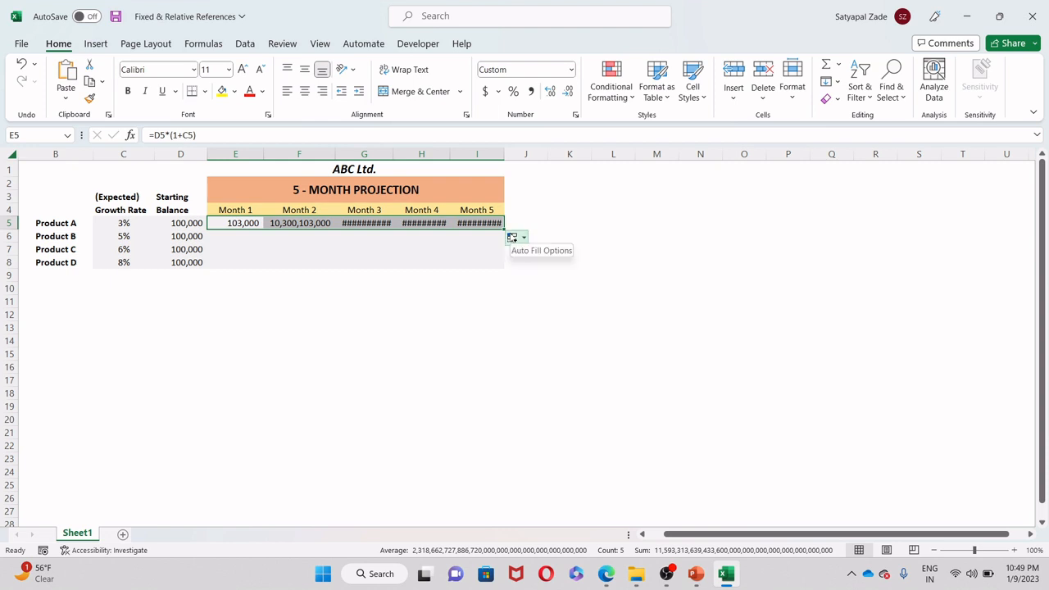
mouse_move(413, 252)
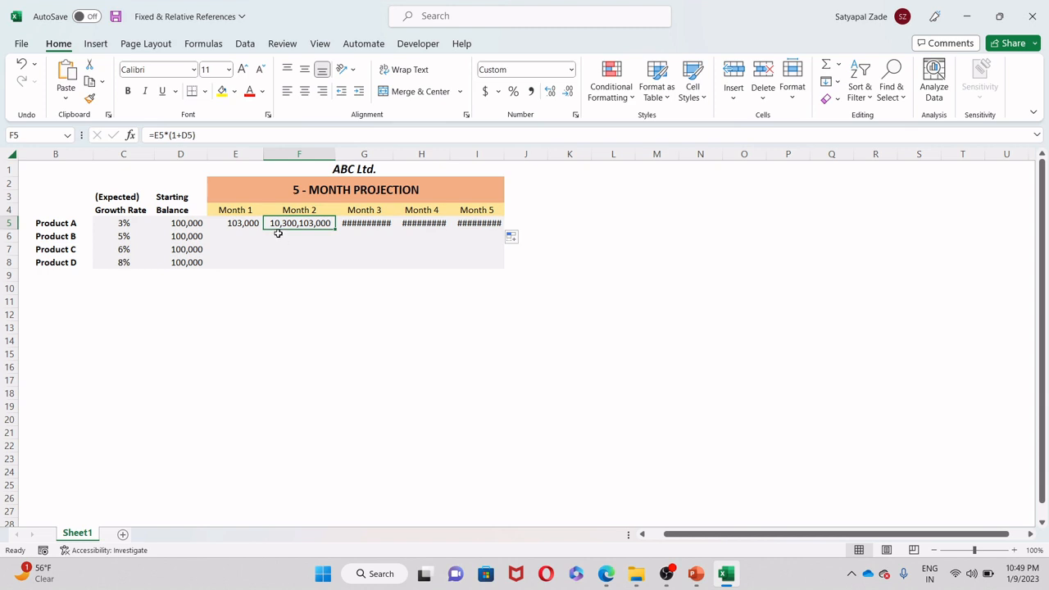
click(364, 223)
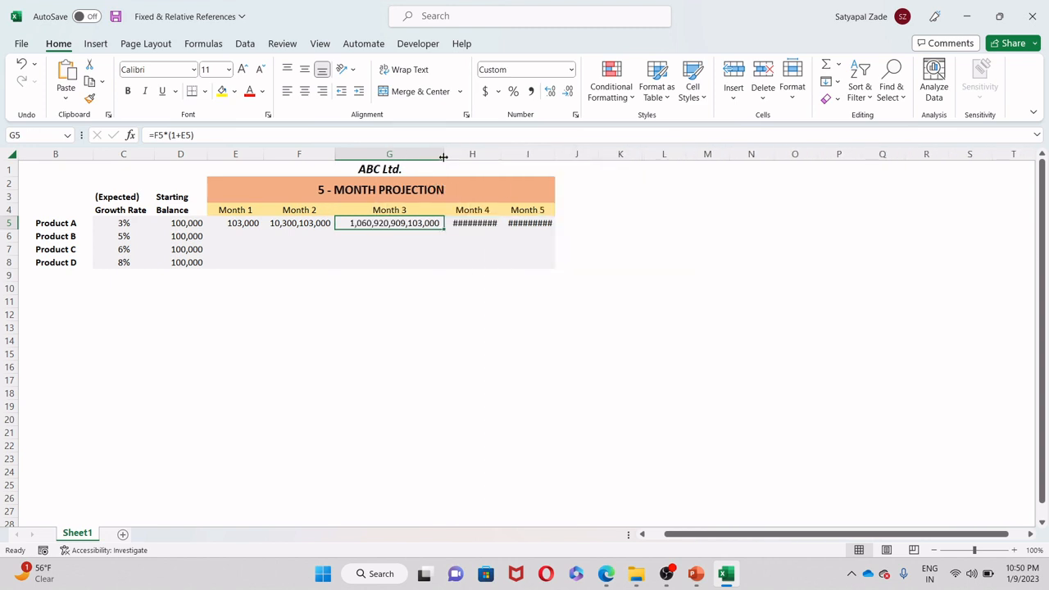
drag(442, 154, 423, 154)
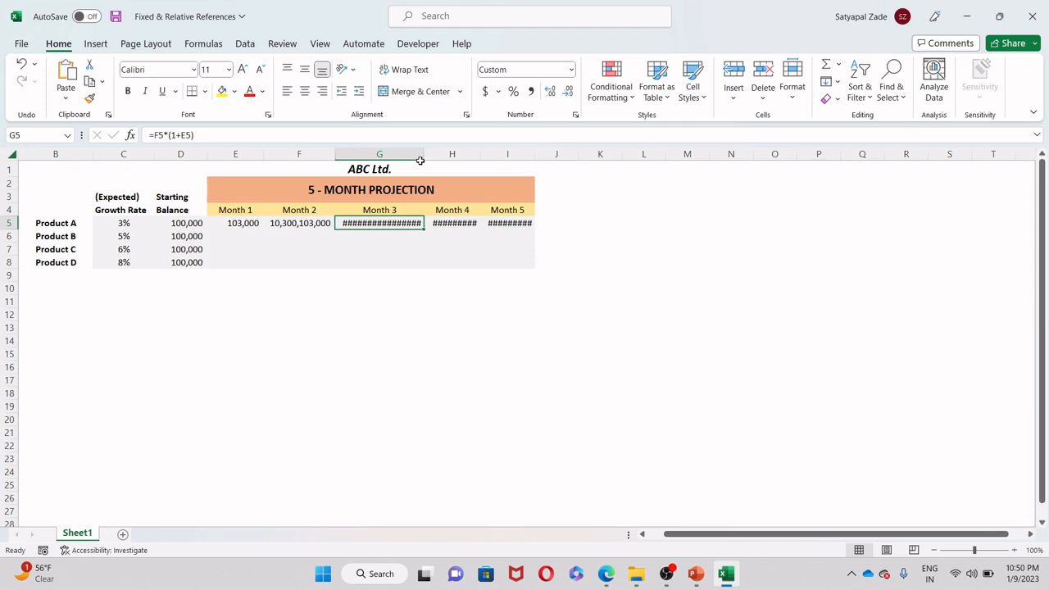
mouse_move(324, 263)
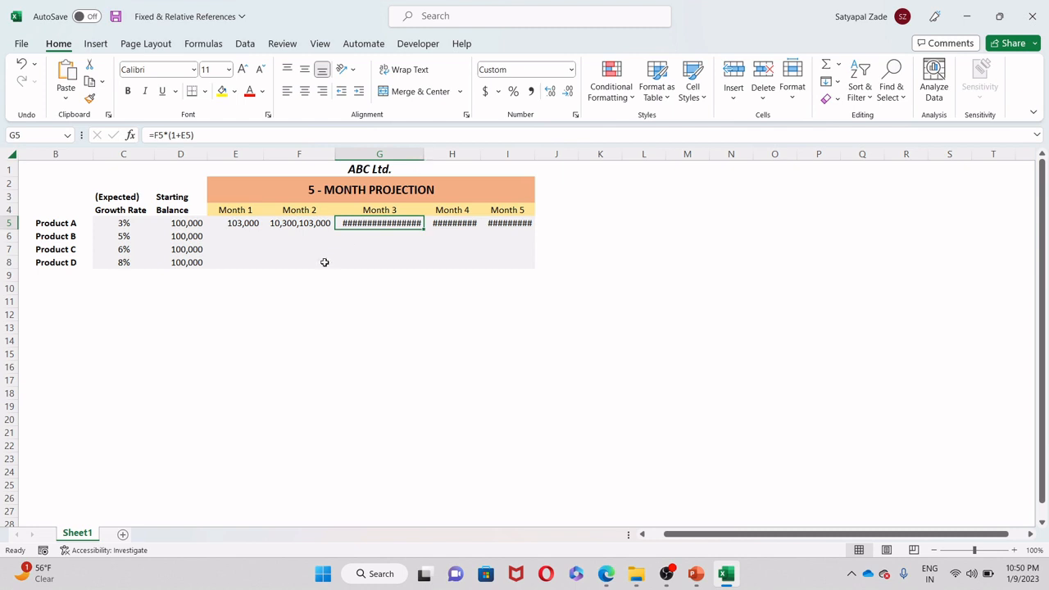
double_click(236, 223)
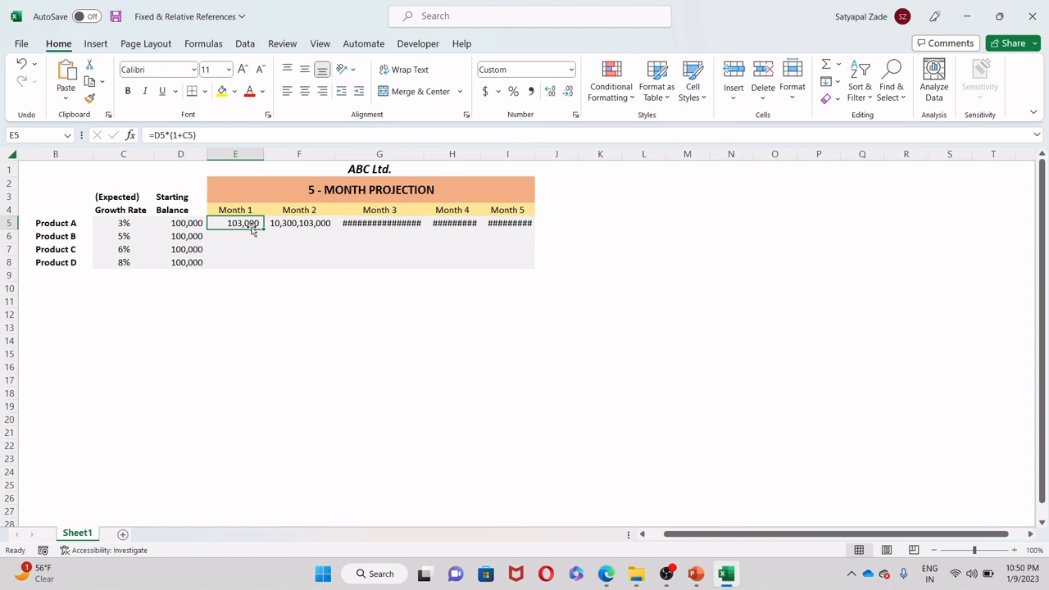
double_click(236, 223)
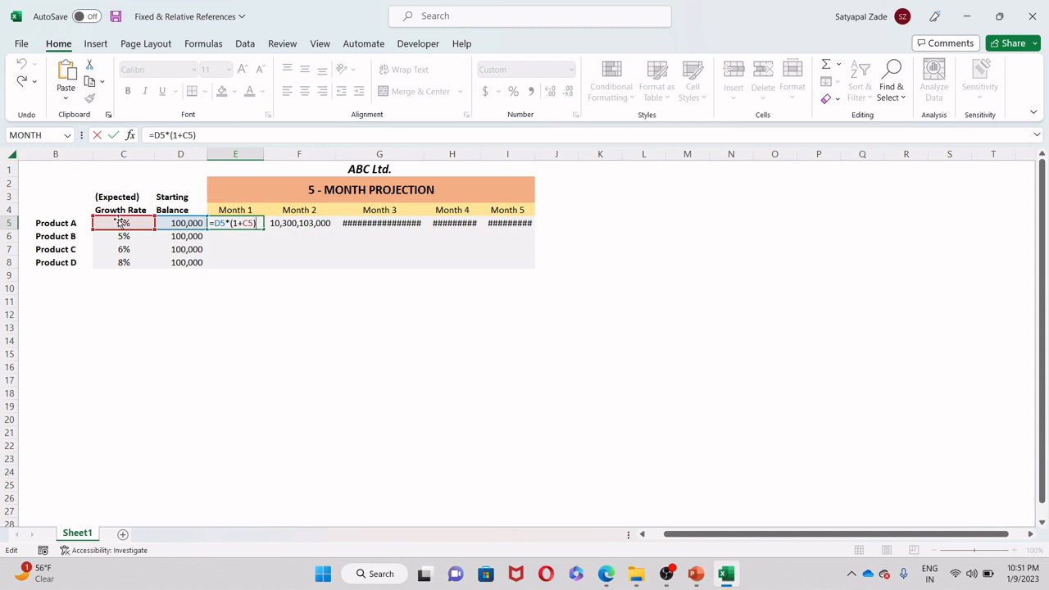
key(enter)
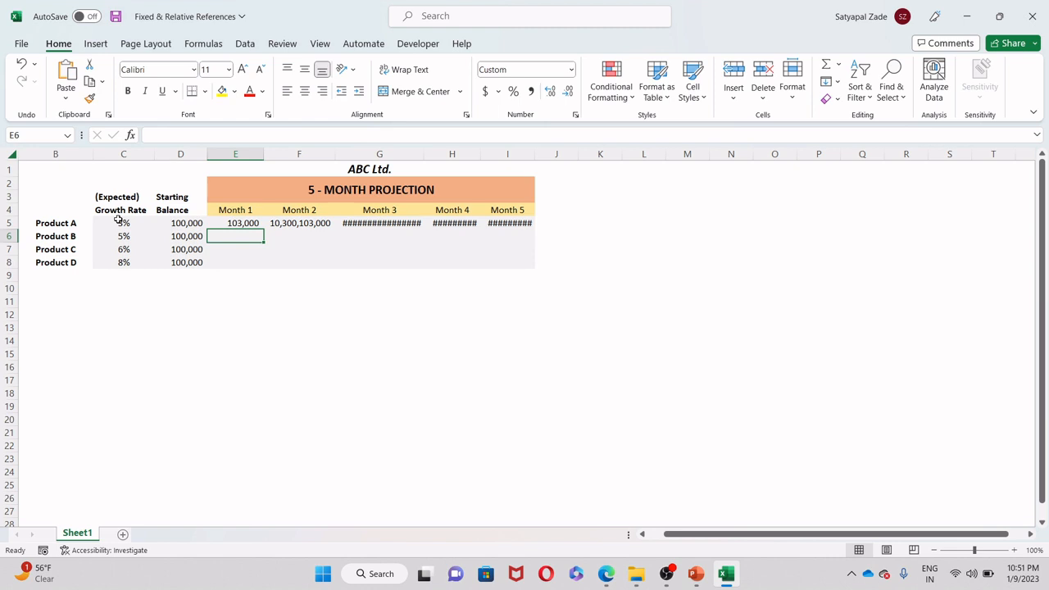
click(298, 223)
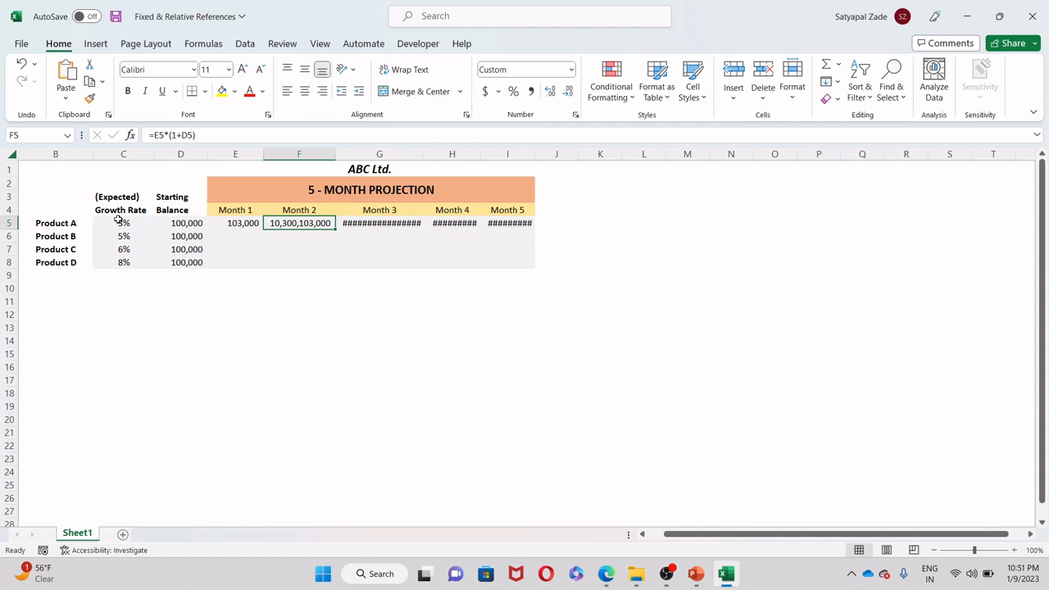
double_click(299, 223)
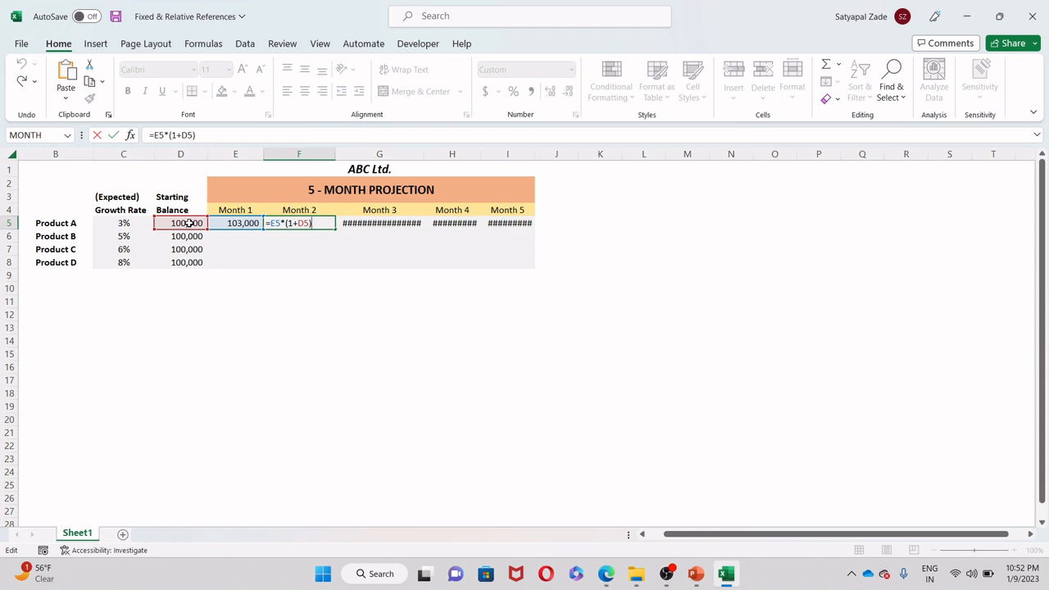
mouse_move(141, 229)
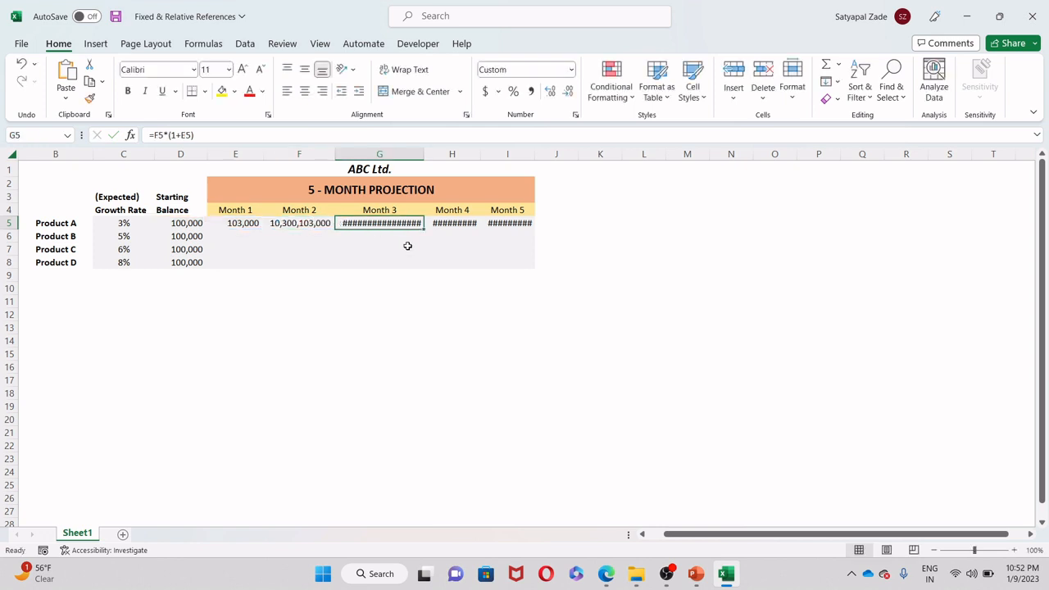
click(508, 223)
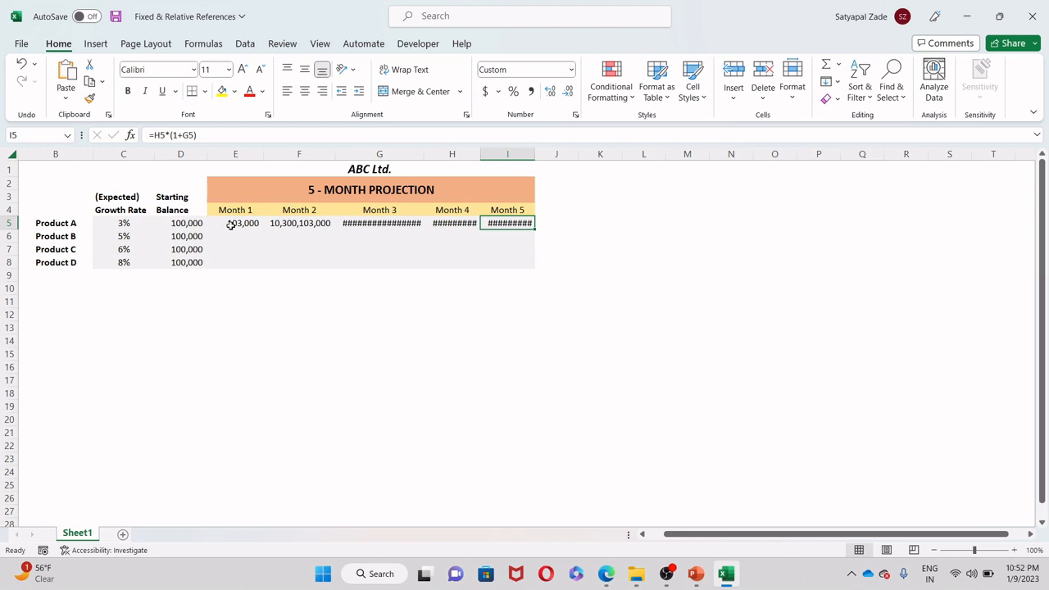
click(236, 223)
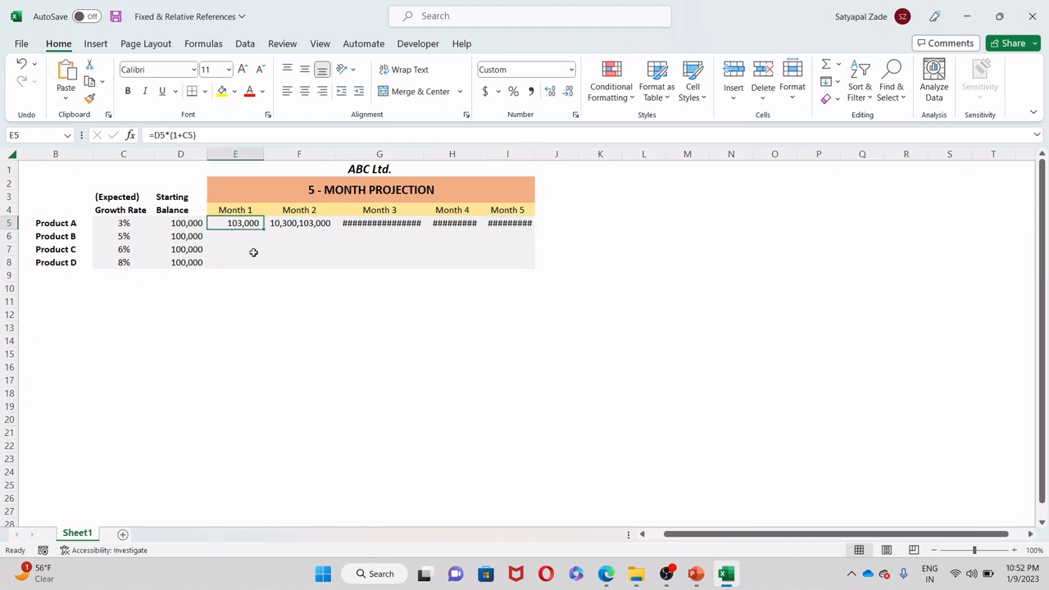
mouse_move(249, 252)
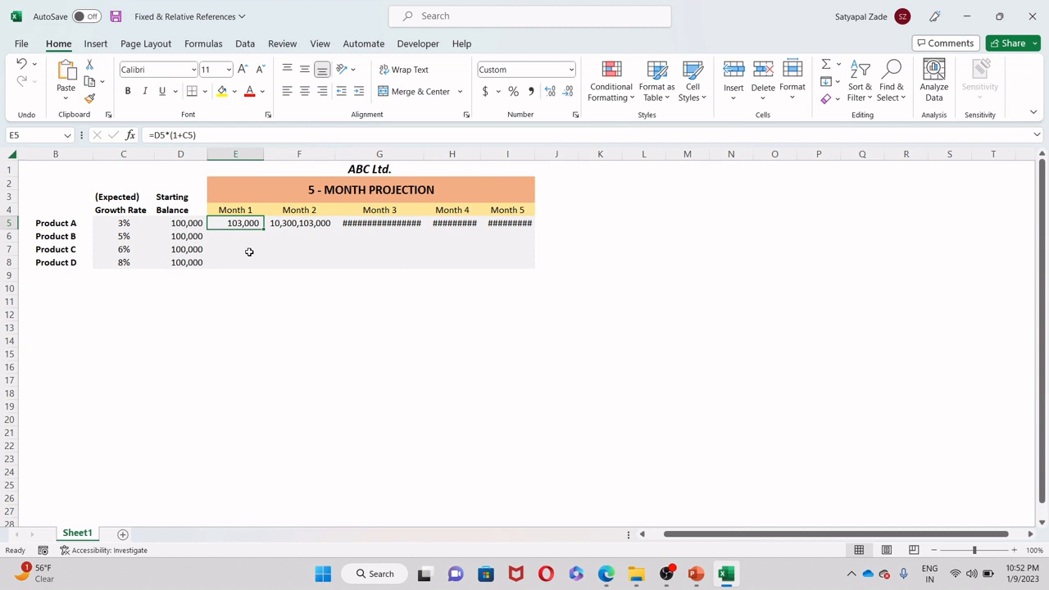
mouse_move(246, 246)
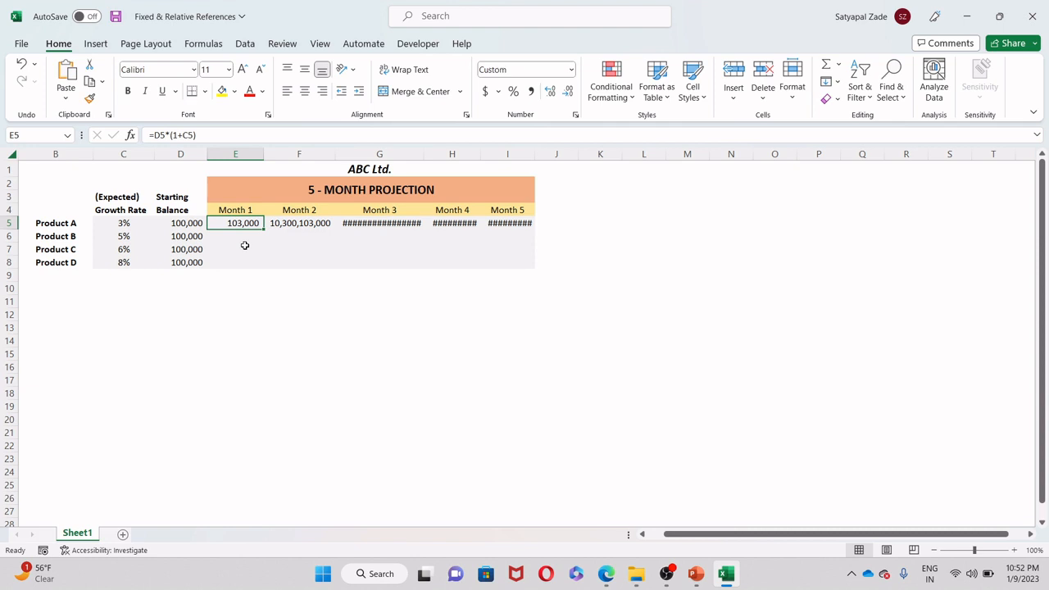
Step: Edit E5 so the growth-rate reference becomes the absolute $C$5 via F4
double_click(236, 223)
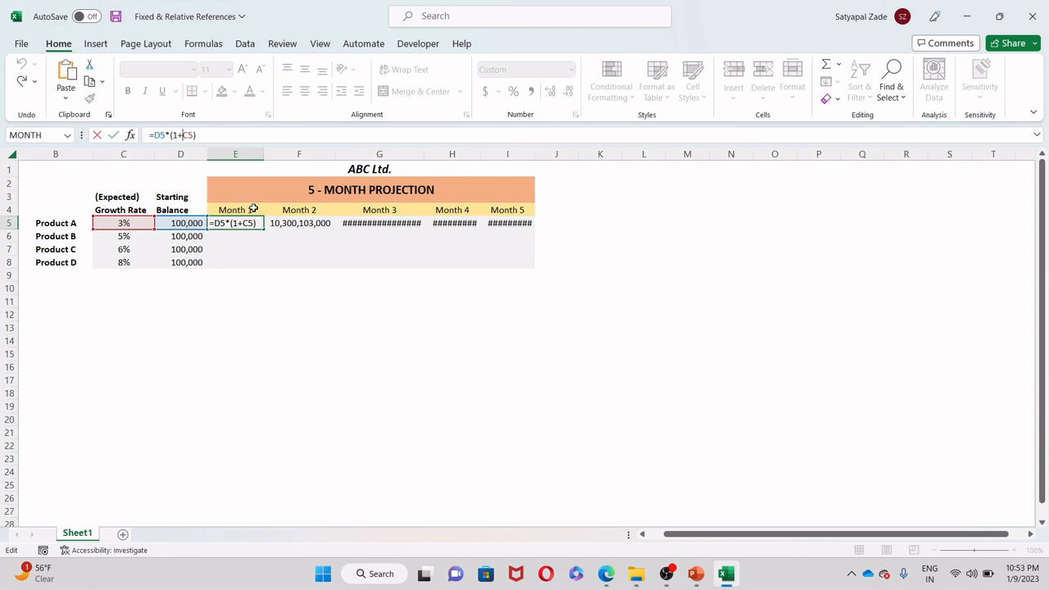
key(F4)
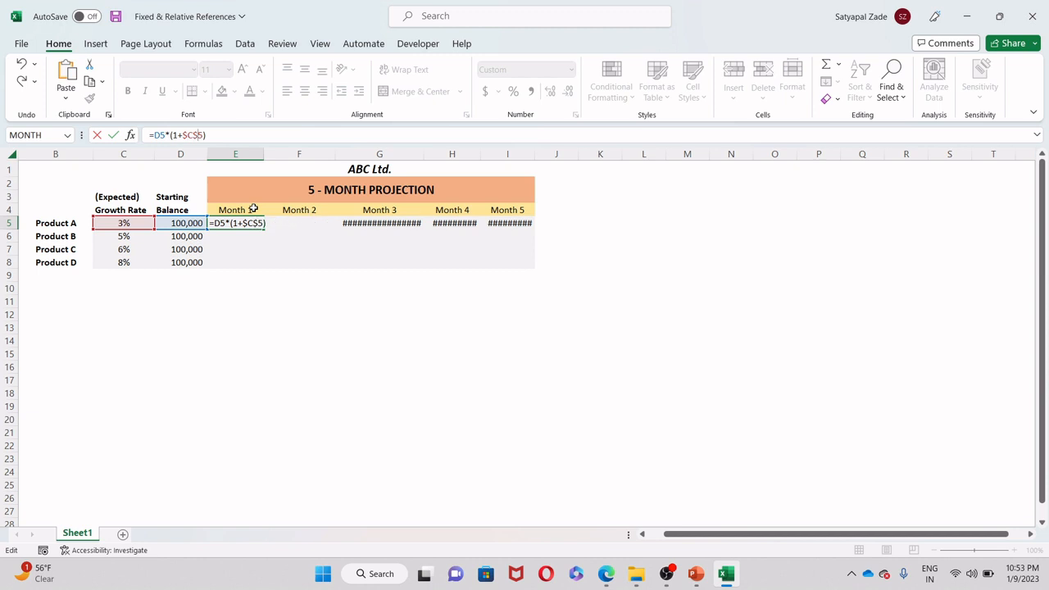
key(enter)
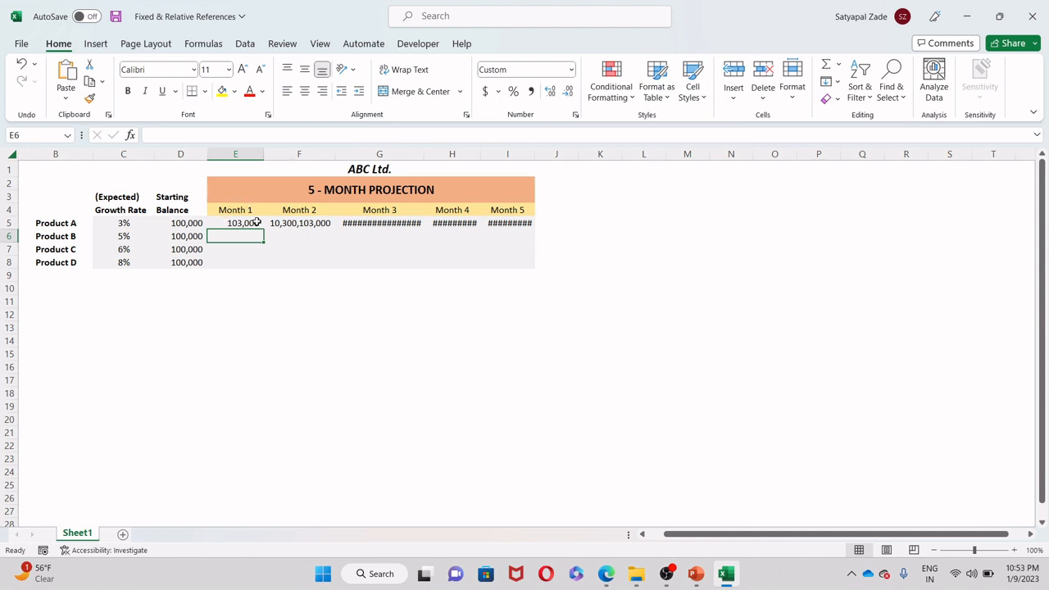
Step: Fill E5 right through I5 so Months 2–5 show 106,090, 109,273, 112,551 and 115,927
click(236, 223)
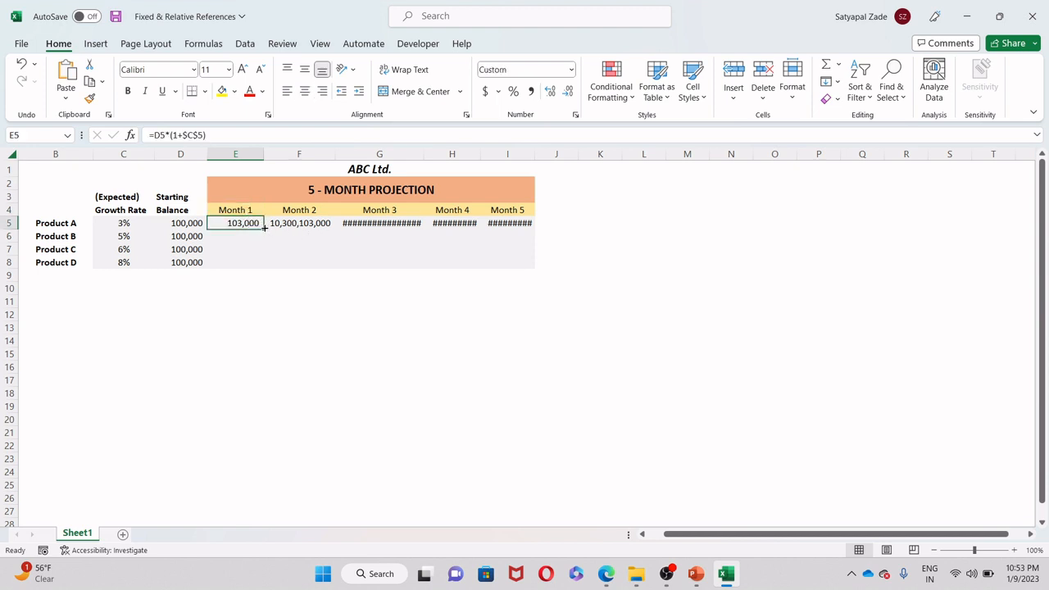
drag(264, 228, 531, 228)
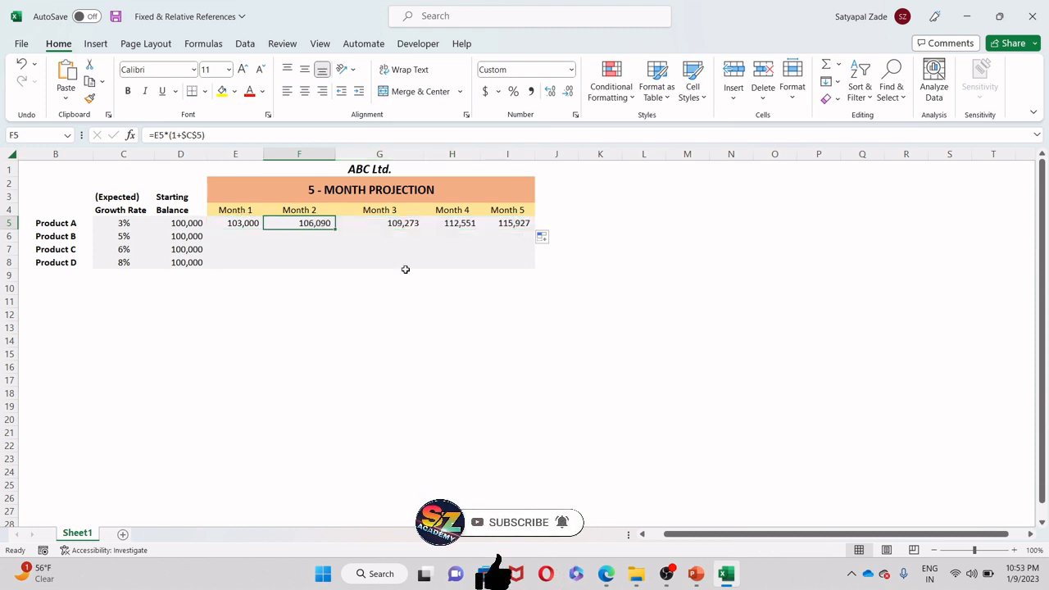
Step: Review the Month 1–5 formulas and select Product A's five monthly values
click(453, 223)
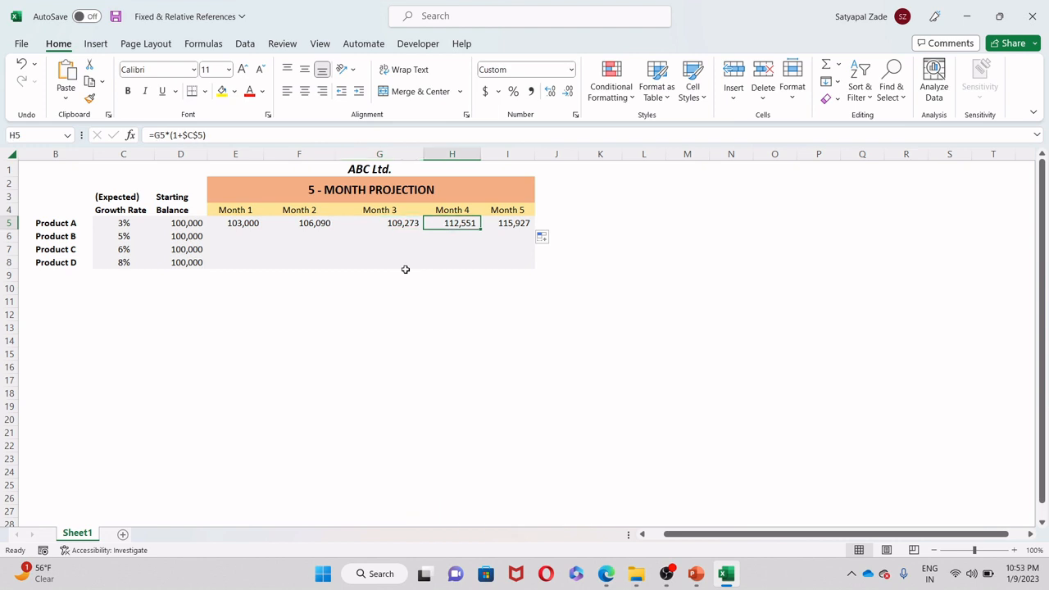
click(506, 223)
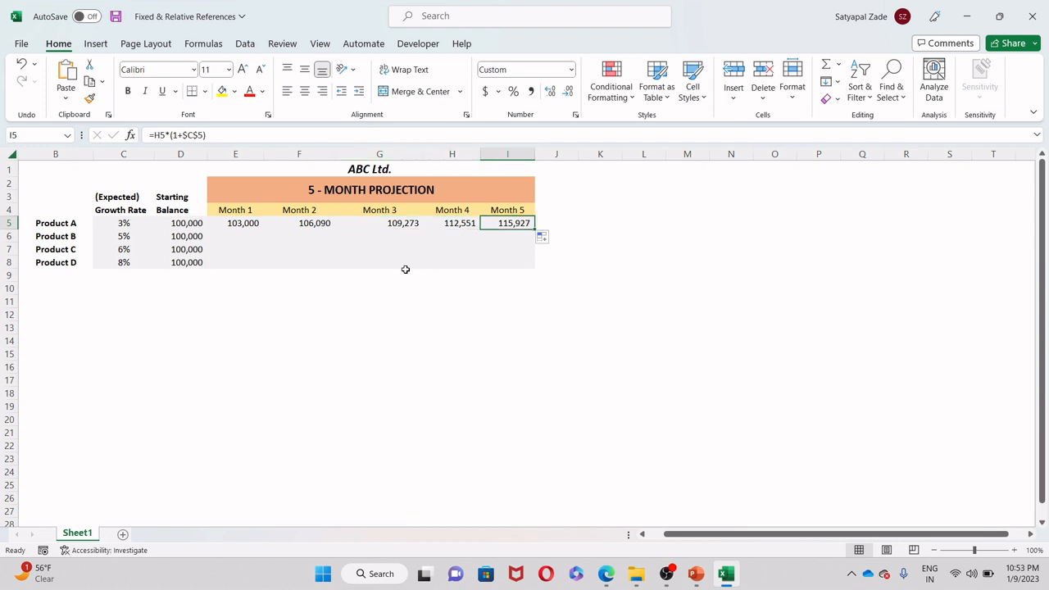
click(378, 223)
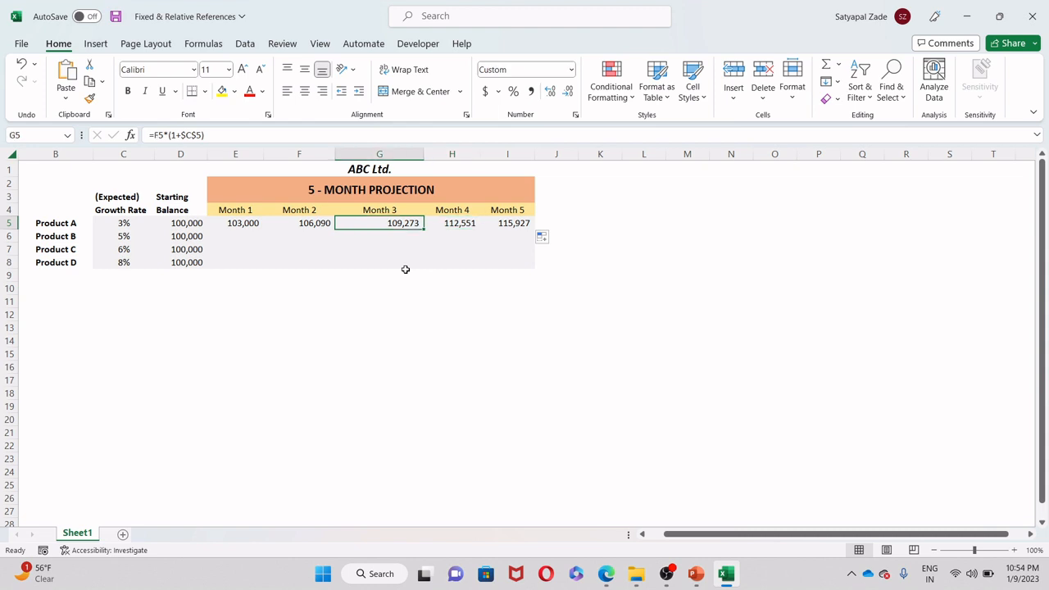
click(236, 223)
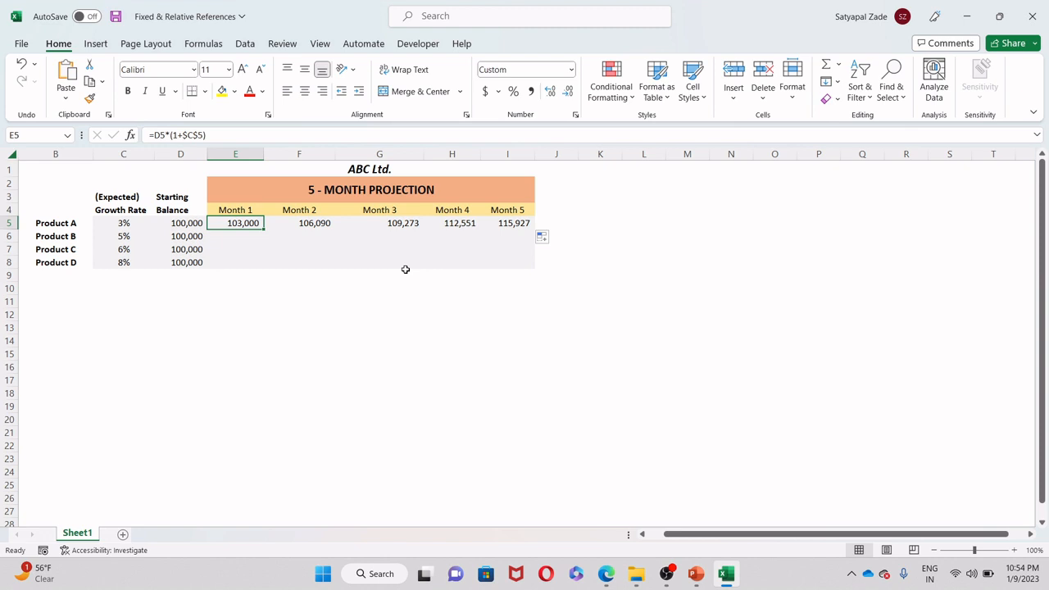
drag(243, 223, 459, 223)
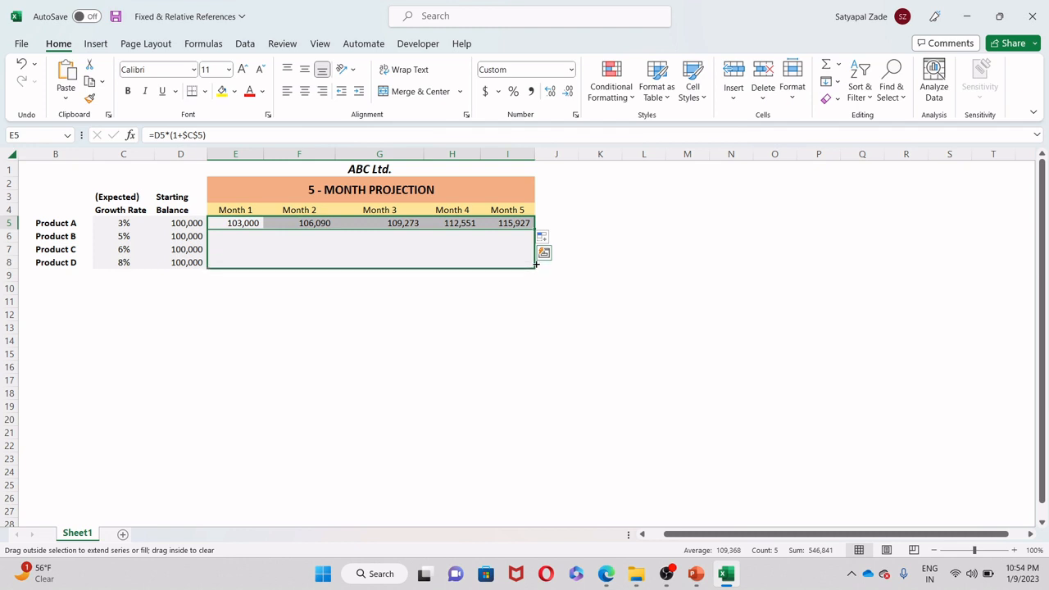
drag(537, 228, 537, 262)
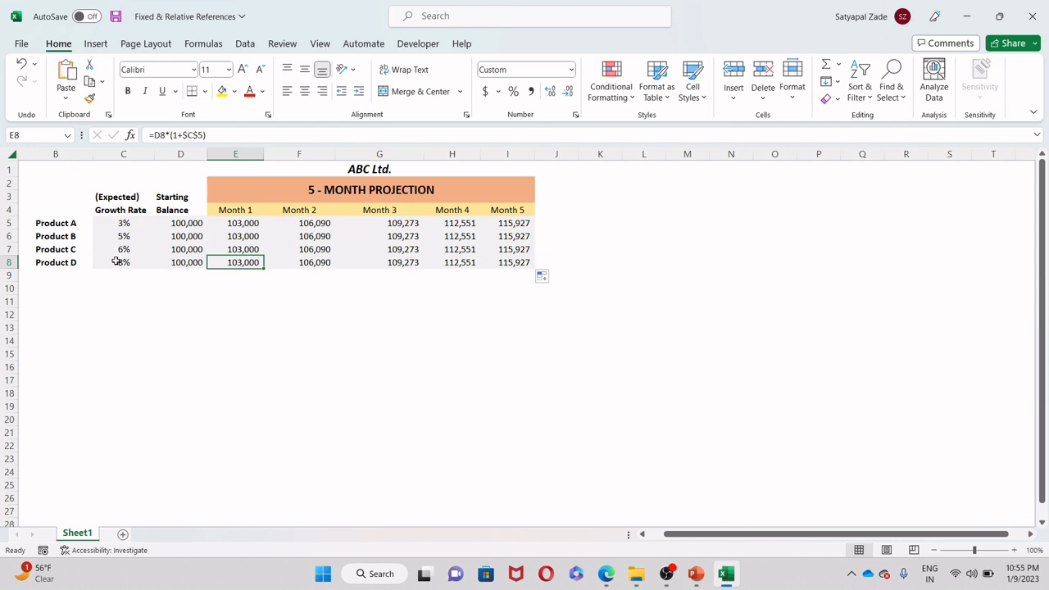
mouse_move(122, 266)
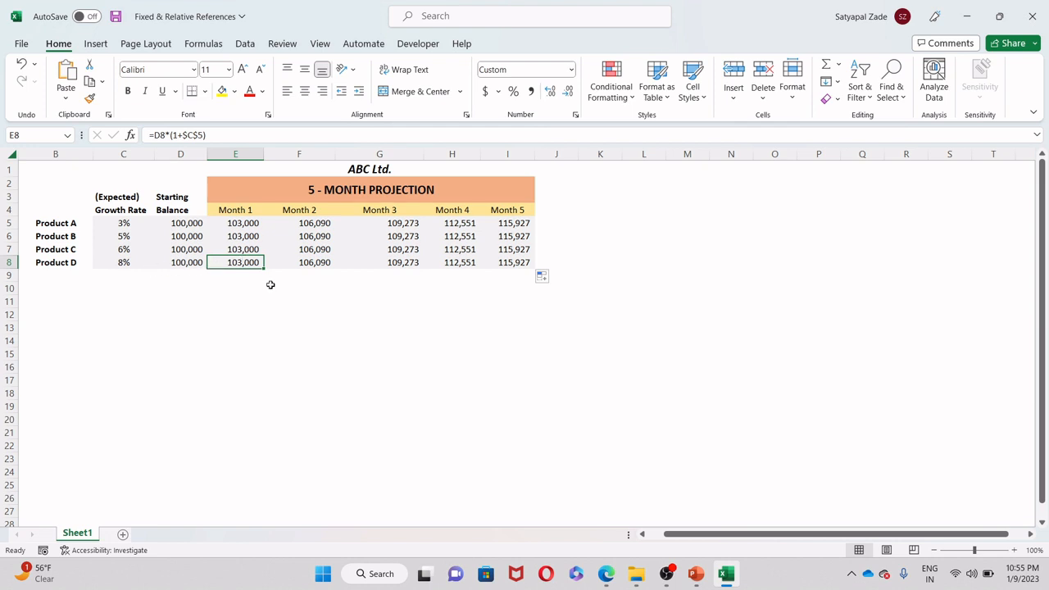
mouse_move(551, 230)
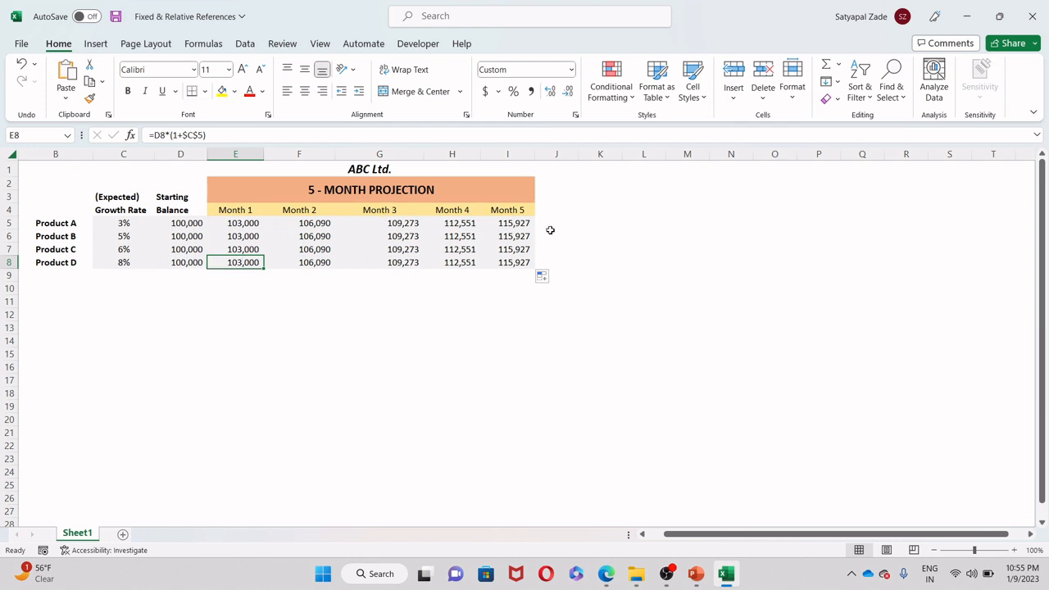
mouse_move(328, 252)
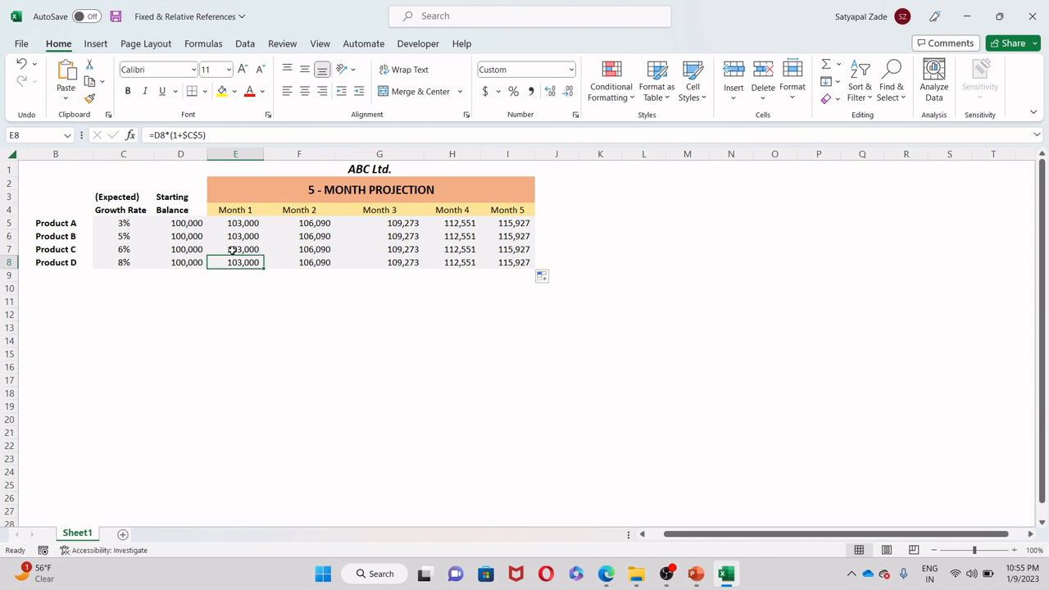
click(236, 250)
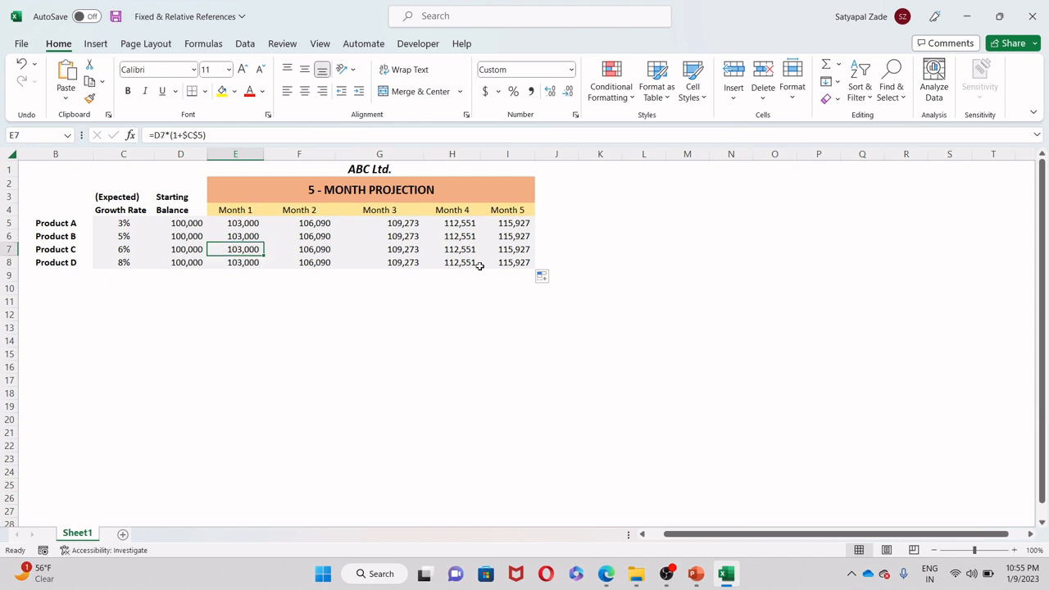
click(298, 250)
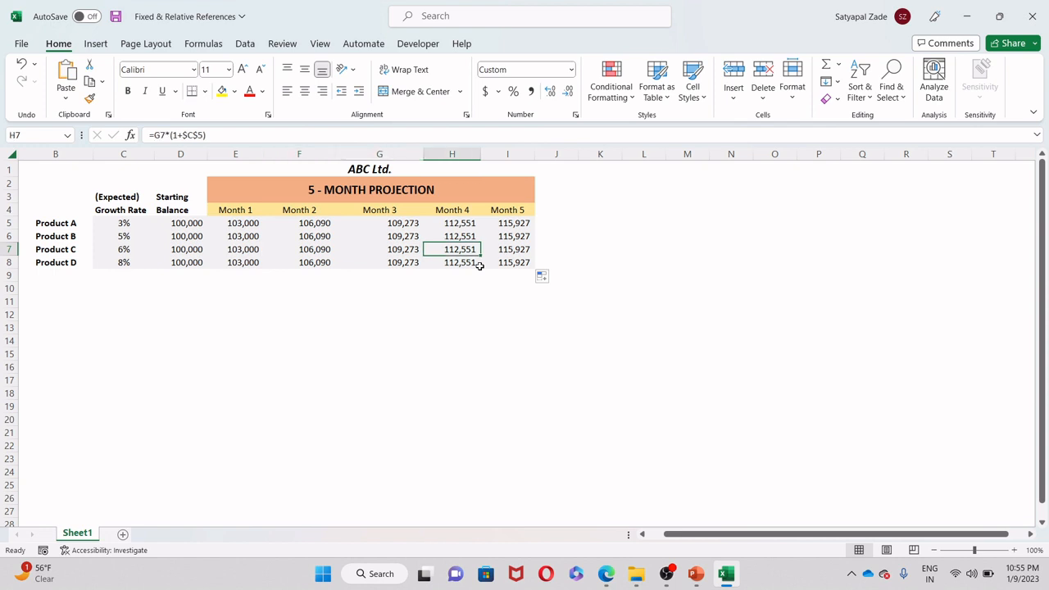
click(453, 262)
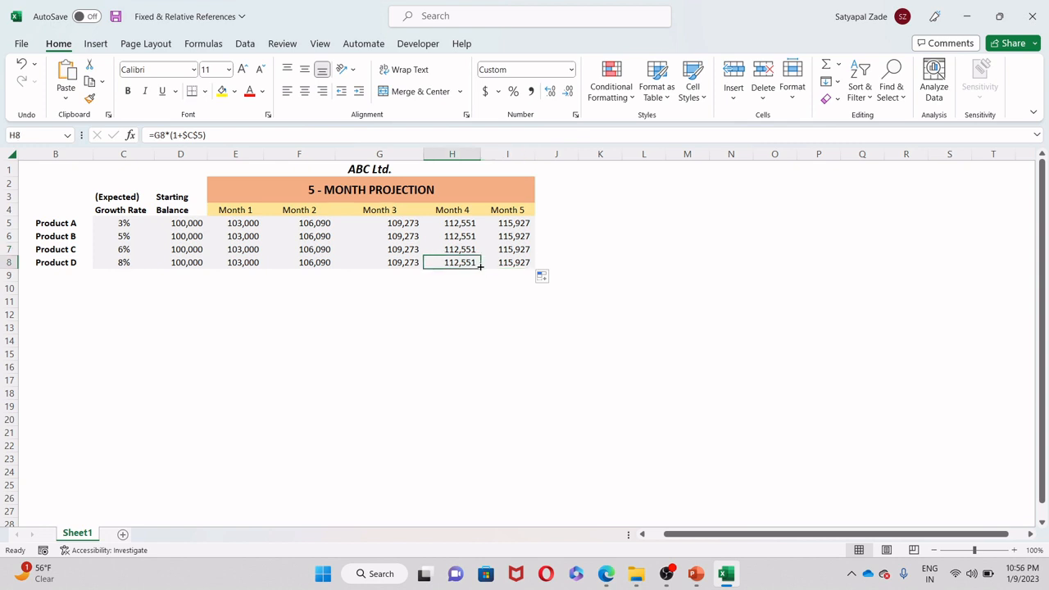
click(378, 262)
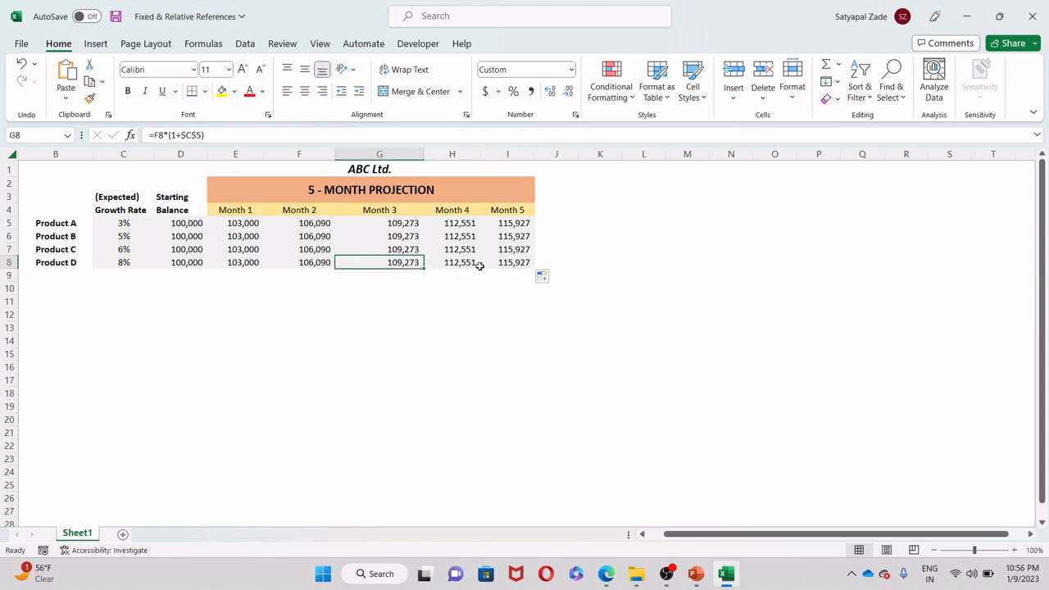
click(381, 249)
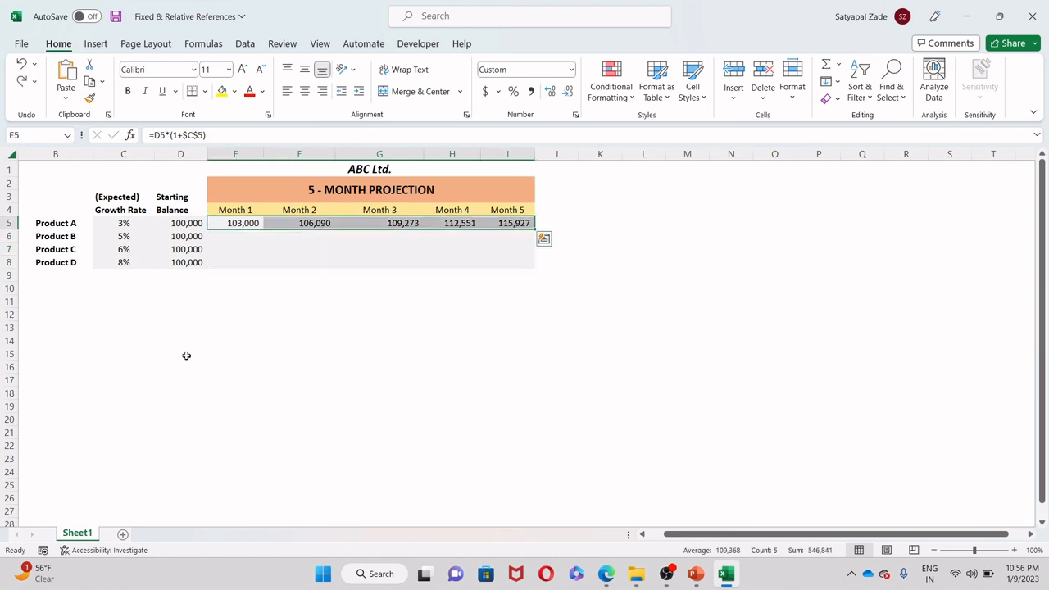
mouse_move(214, 236)
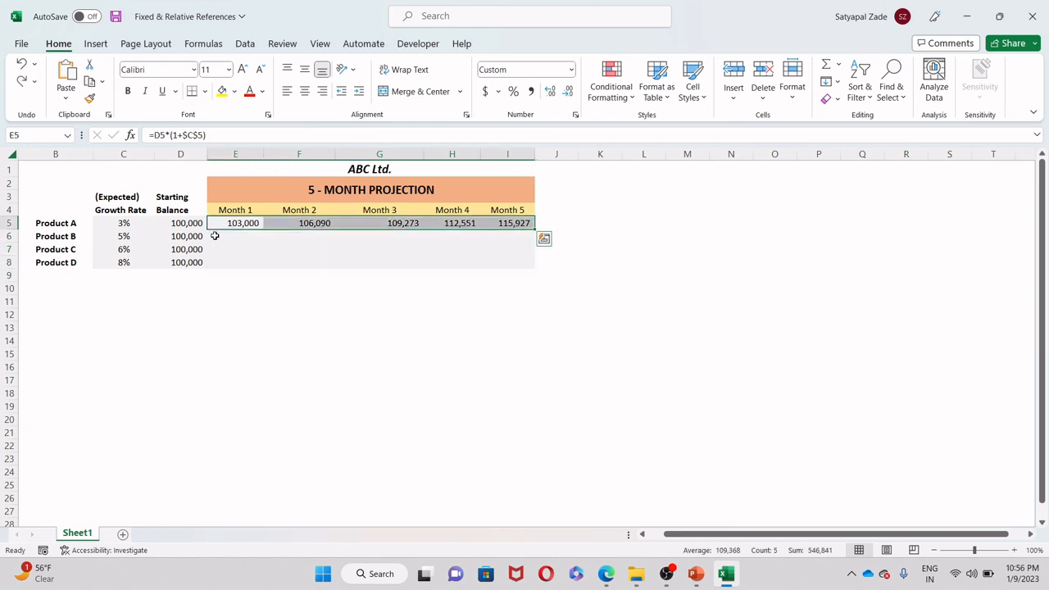
Step: Change E5 to =D5*(1+$C5), locking only the rate's column
click(236, 223)
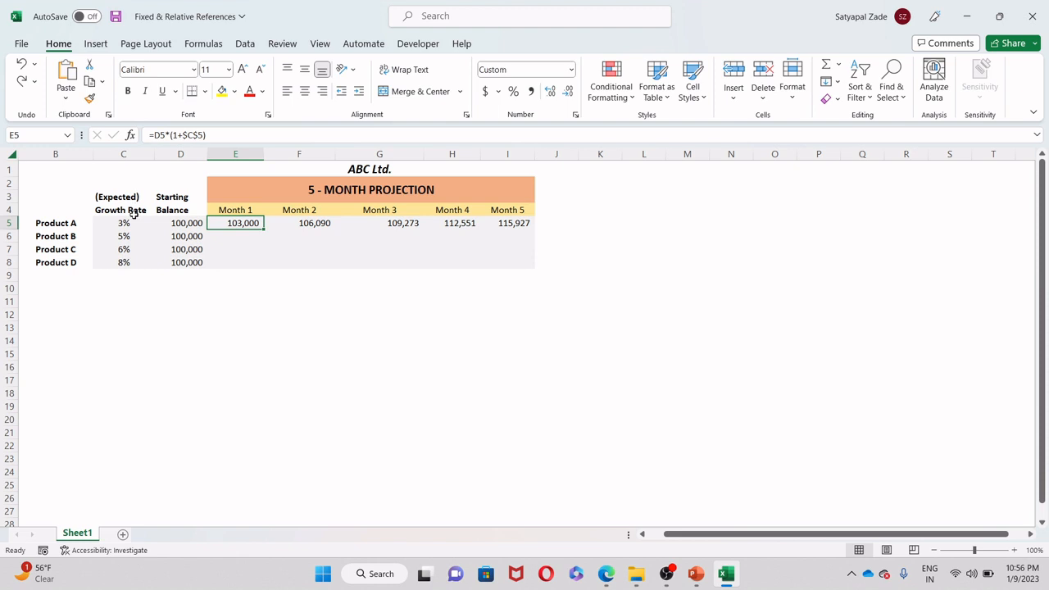
mouse_move(187, 223)
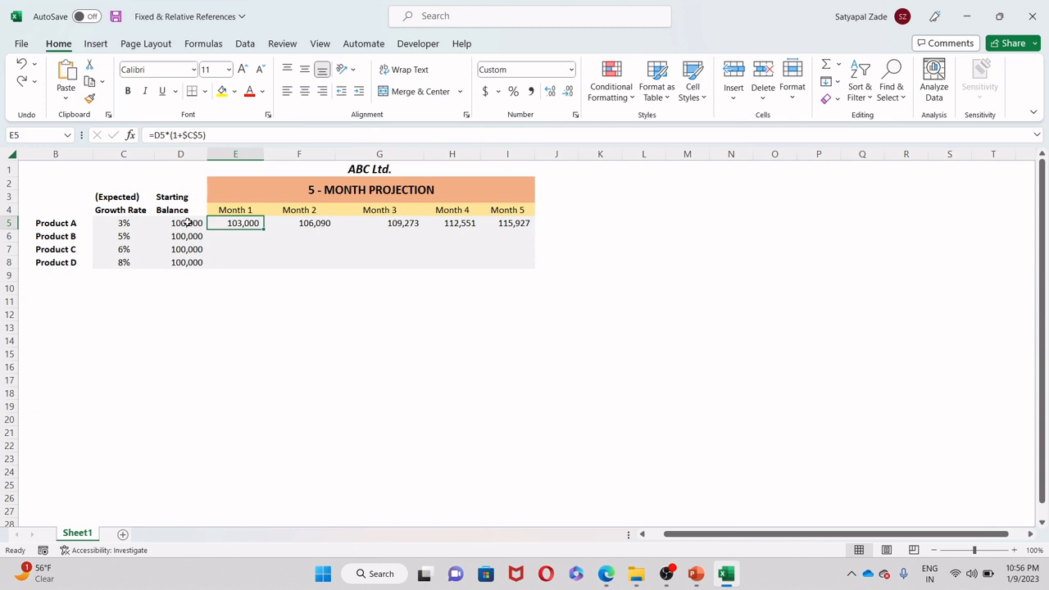
double_click(236, 223)
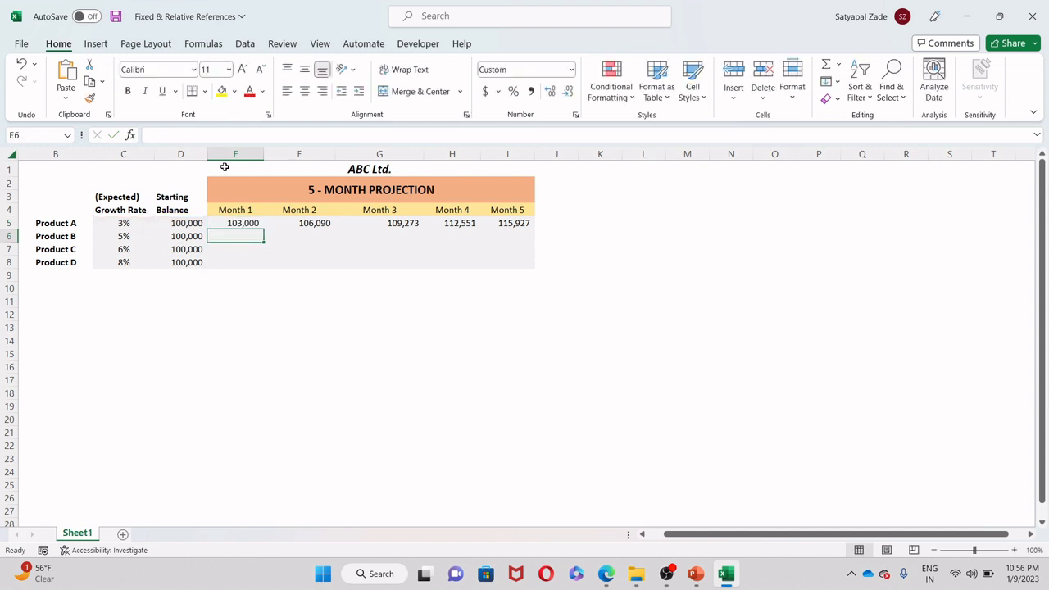
Step: Fill the corrected formula across E5:I5 and down through Products B–D, completing the table
drag(236, 223, 404, 223)
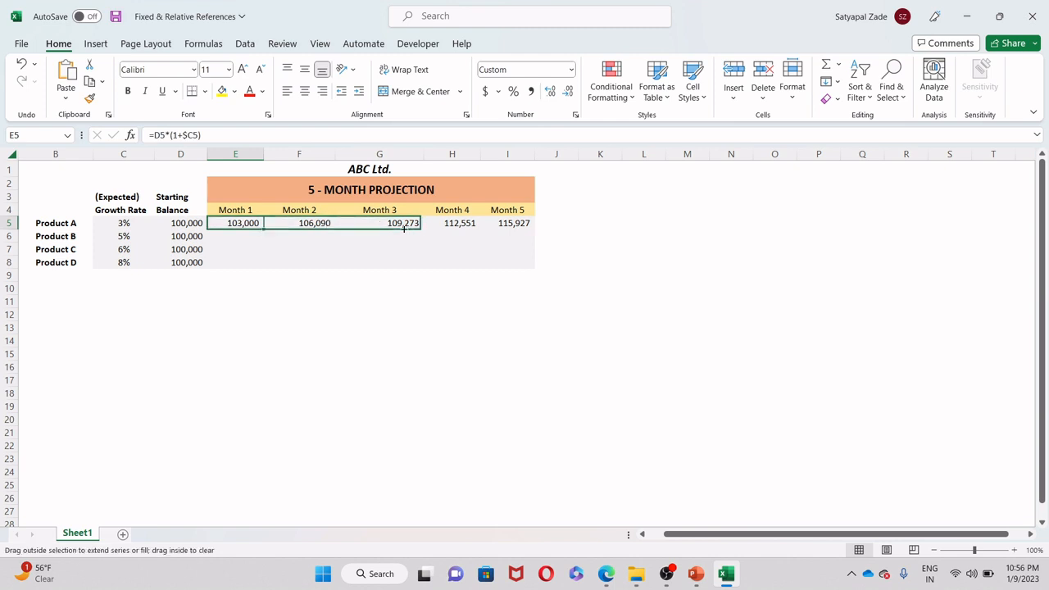
drag(404, 223, 527, 223)
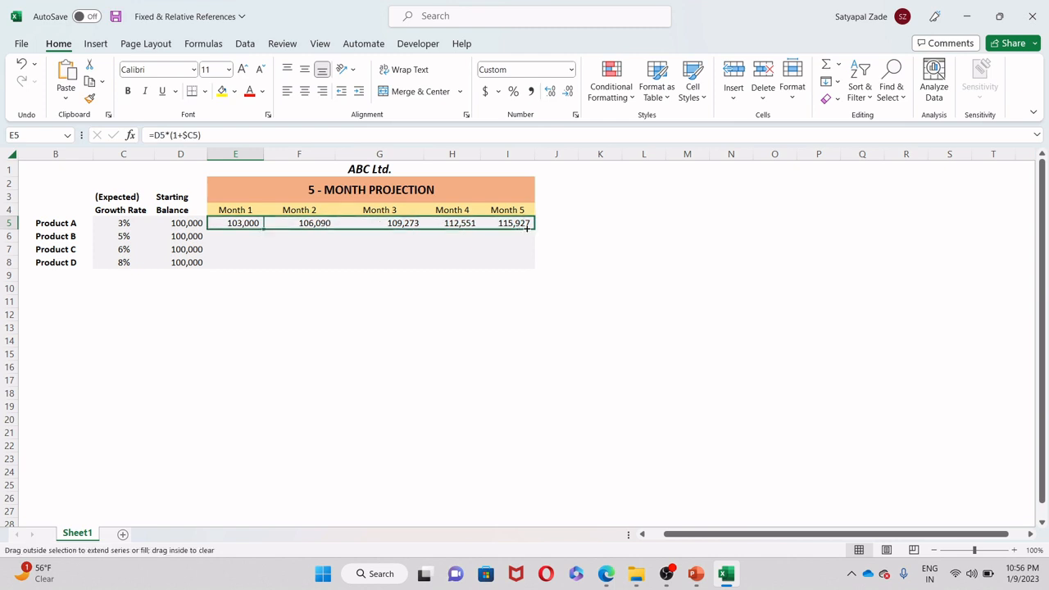
drag(243, 223, 528, 223)
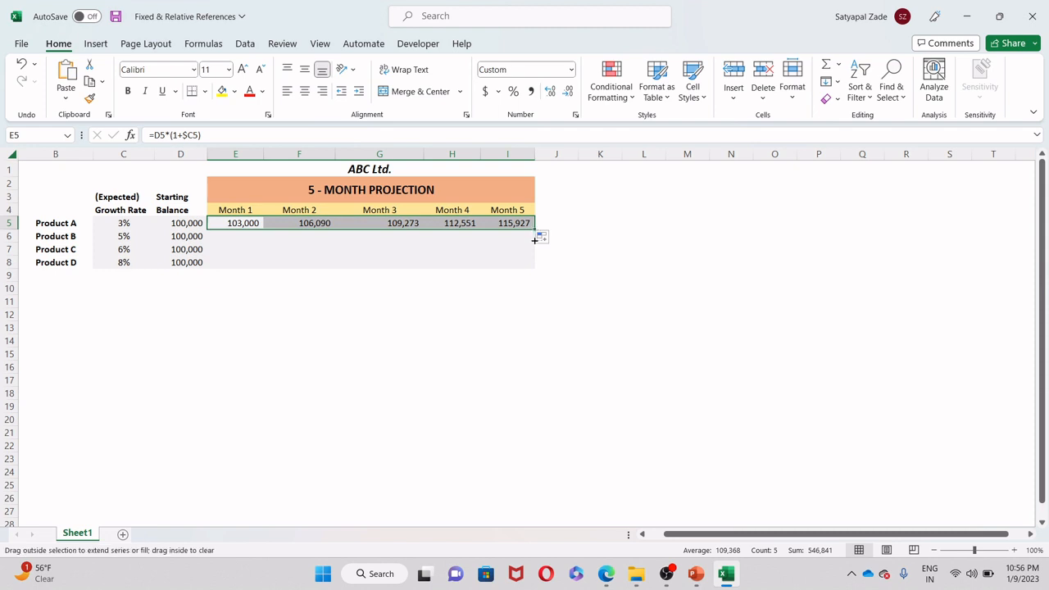
drag(539, 226, 540, 262)
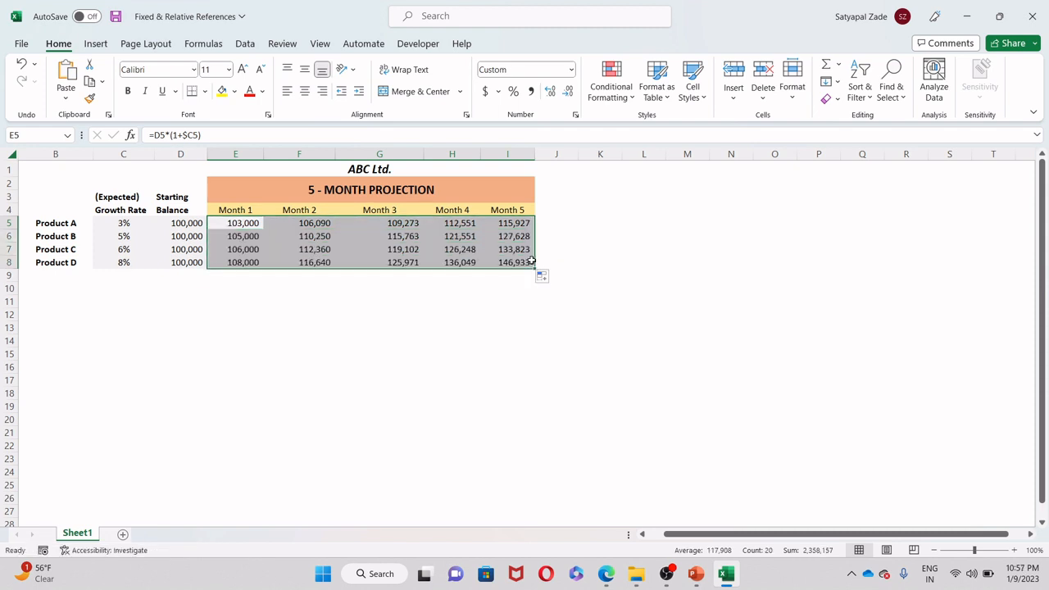